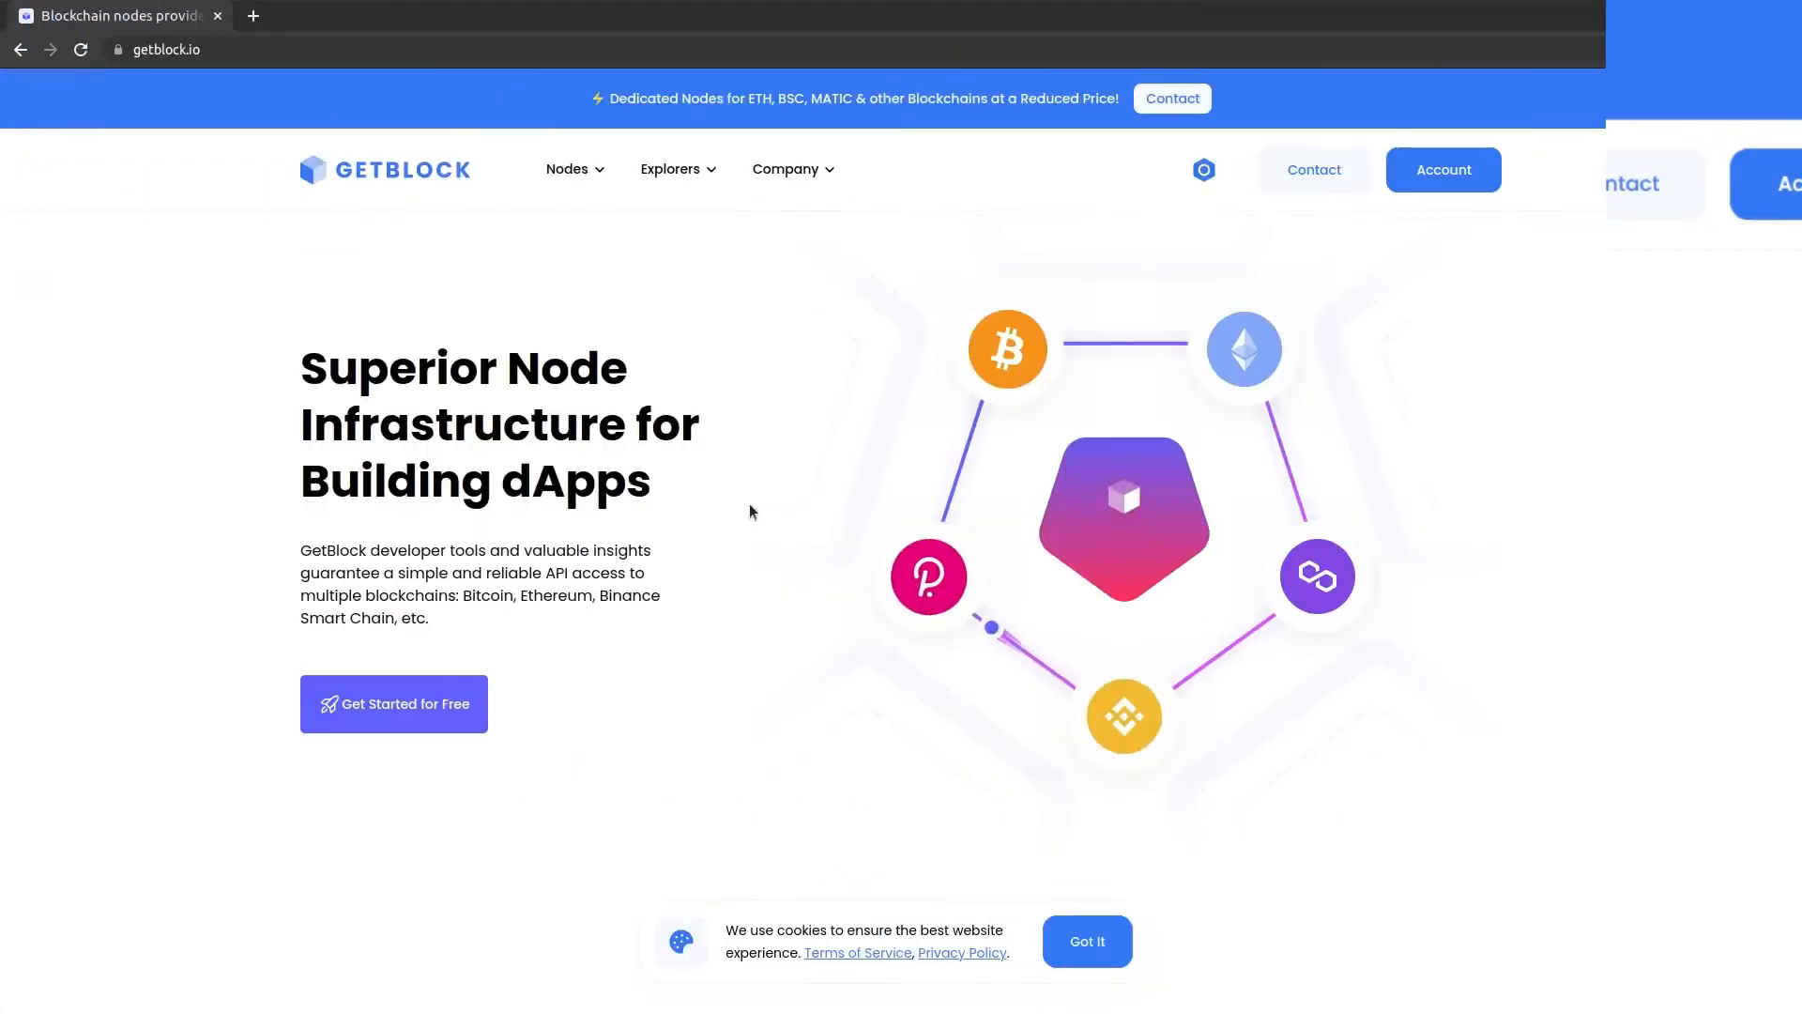
Search GetBlock's shared nodes for 'bch' and select the Bitcoin Cash node.
{"action": "left_click", "coordinate": [567, 169]}
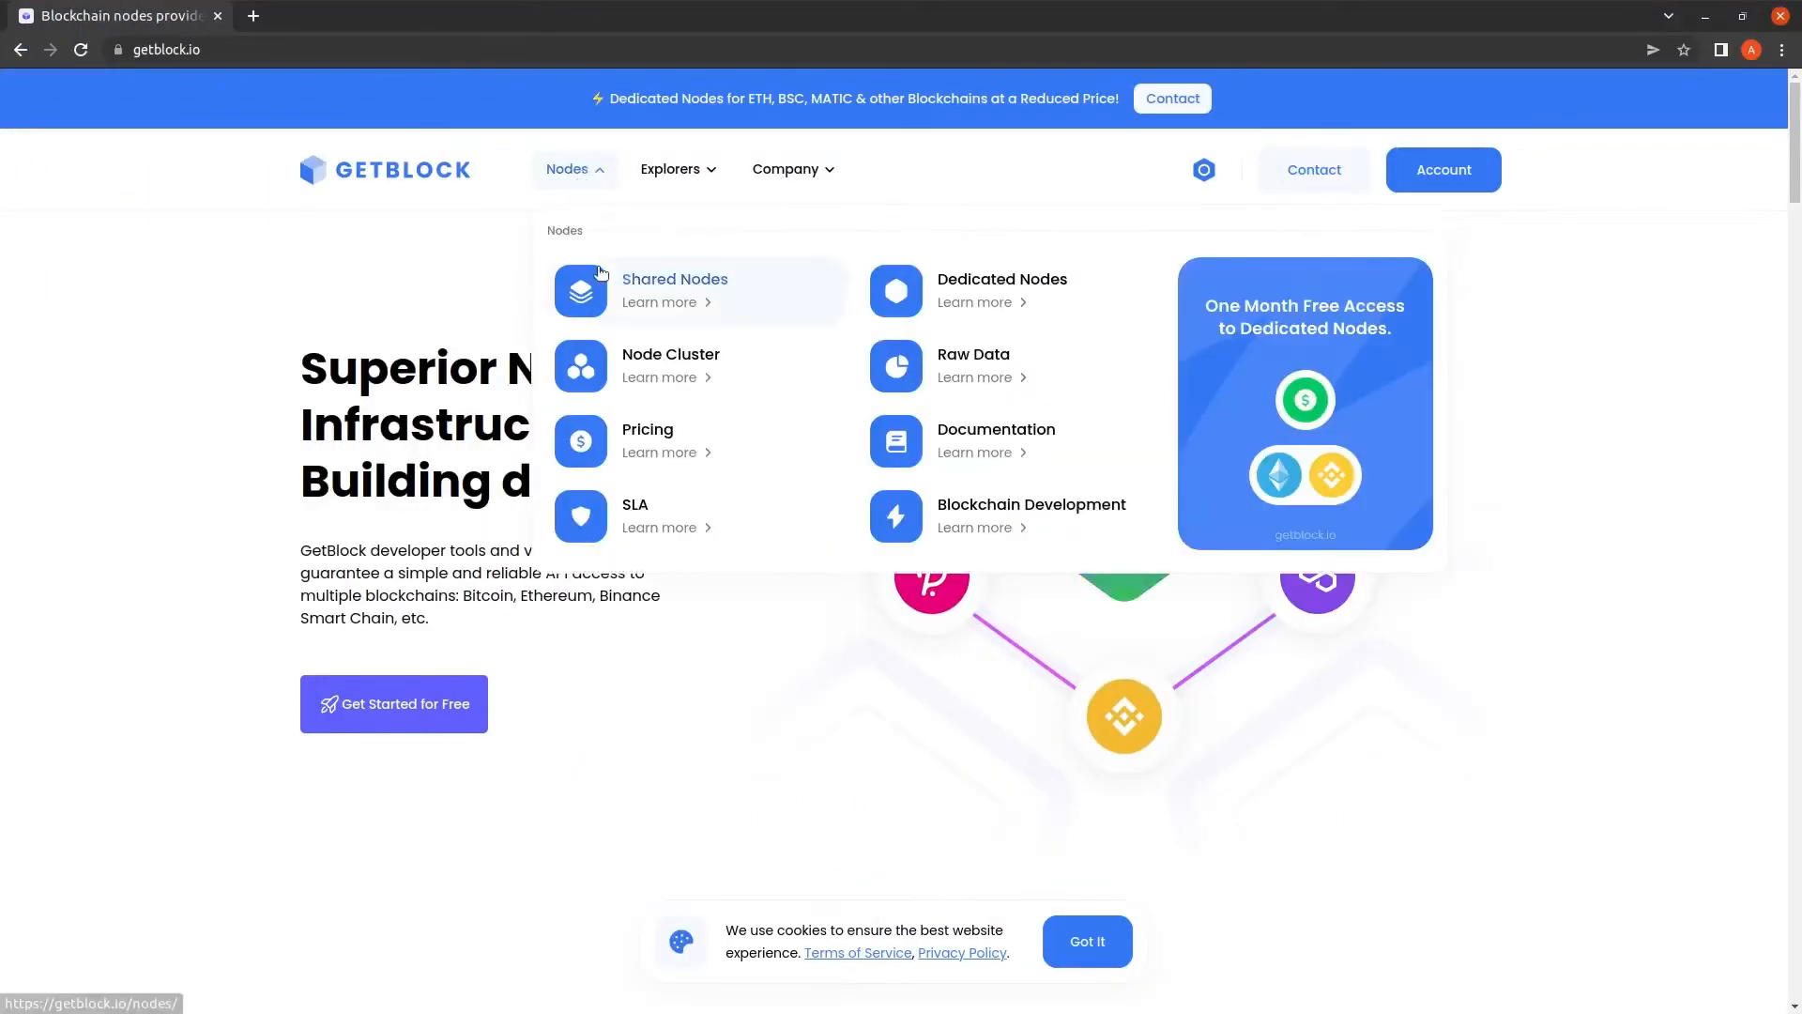
{"action": "left_click", "coordinate": [674, 277]}
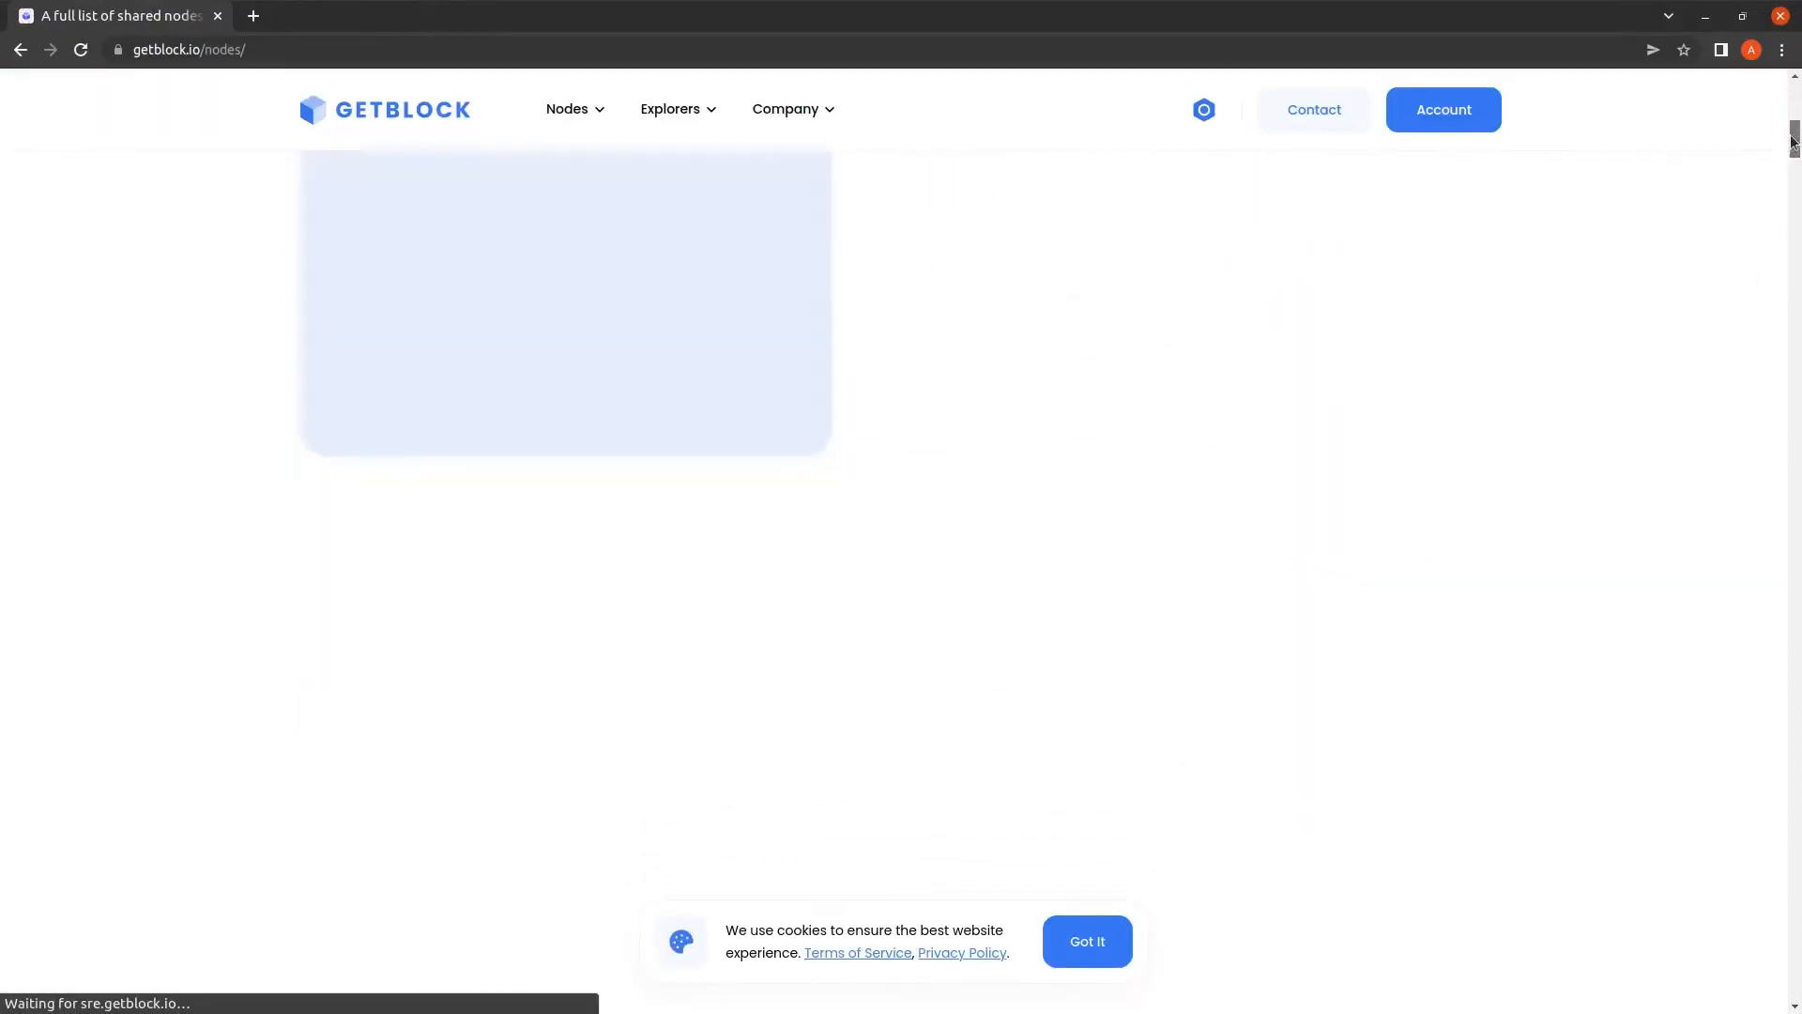
{"action": "scroll", "scroll_direction": "down", "scroll_amount": 3}
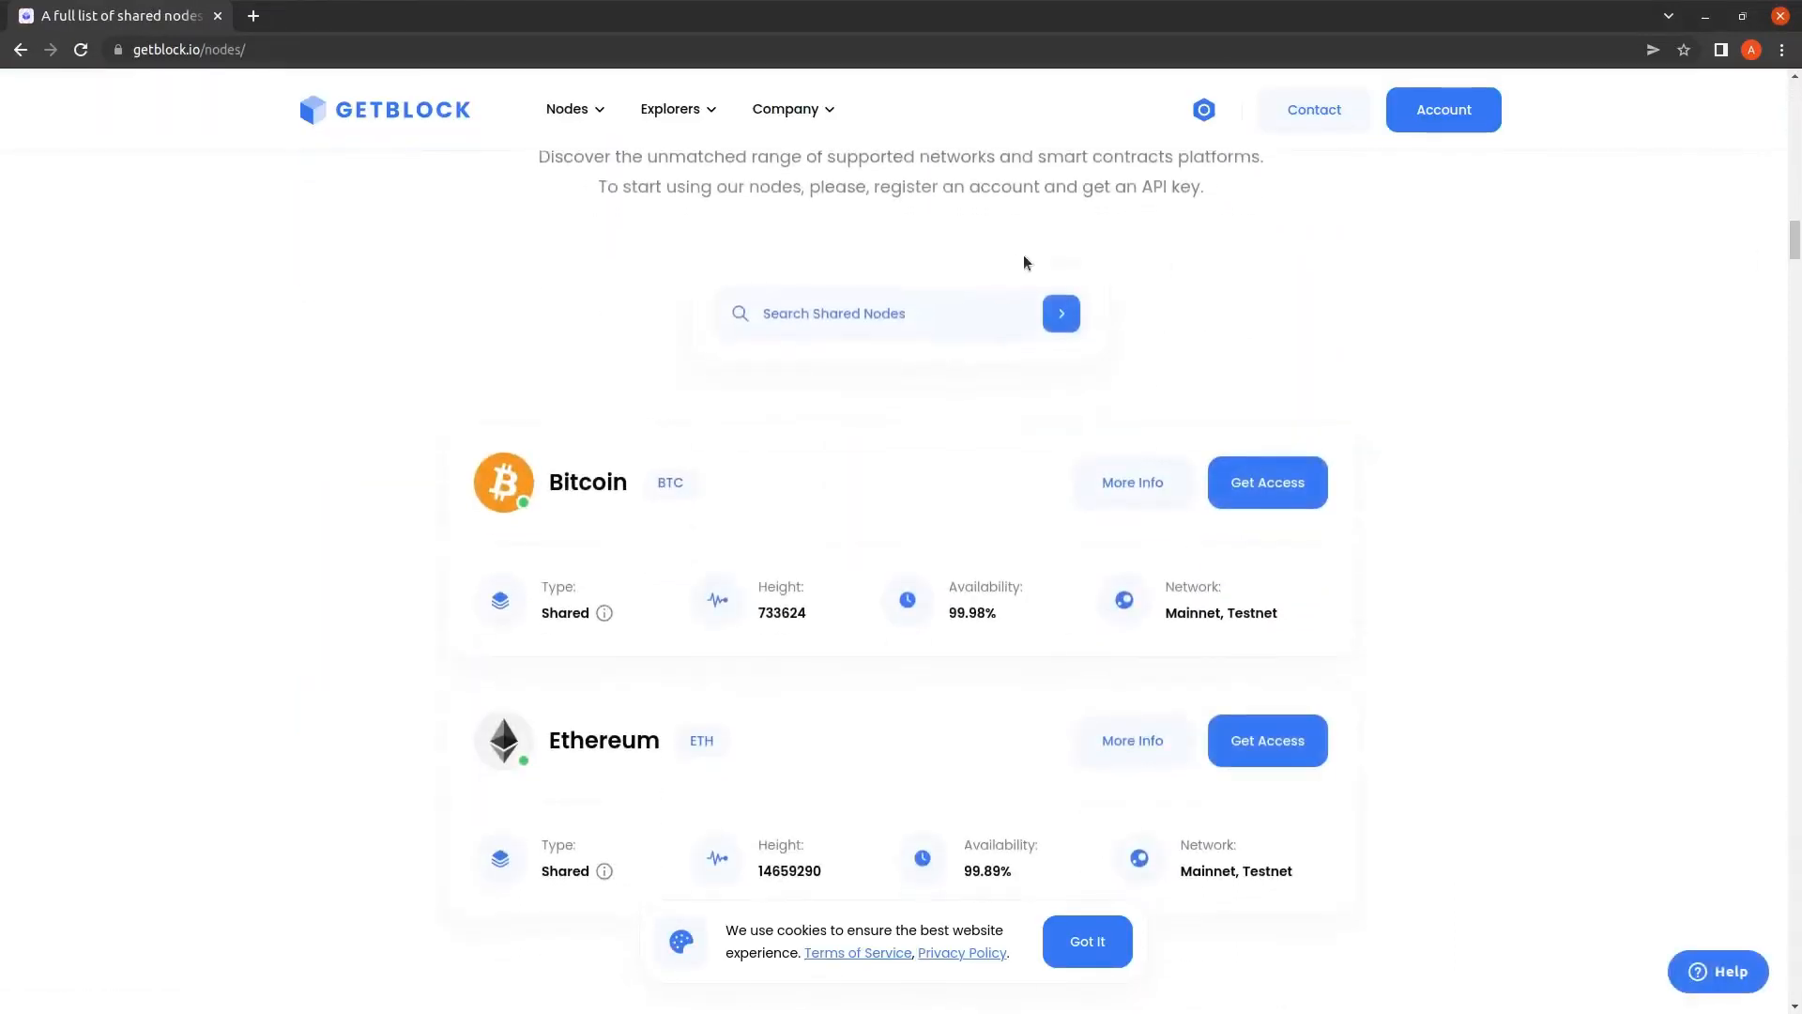
{"action": "type", "text": "bch"}
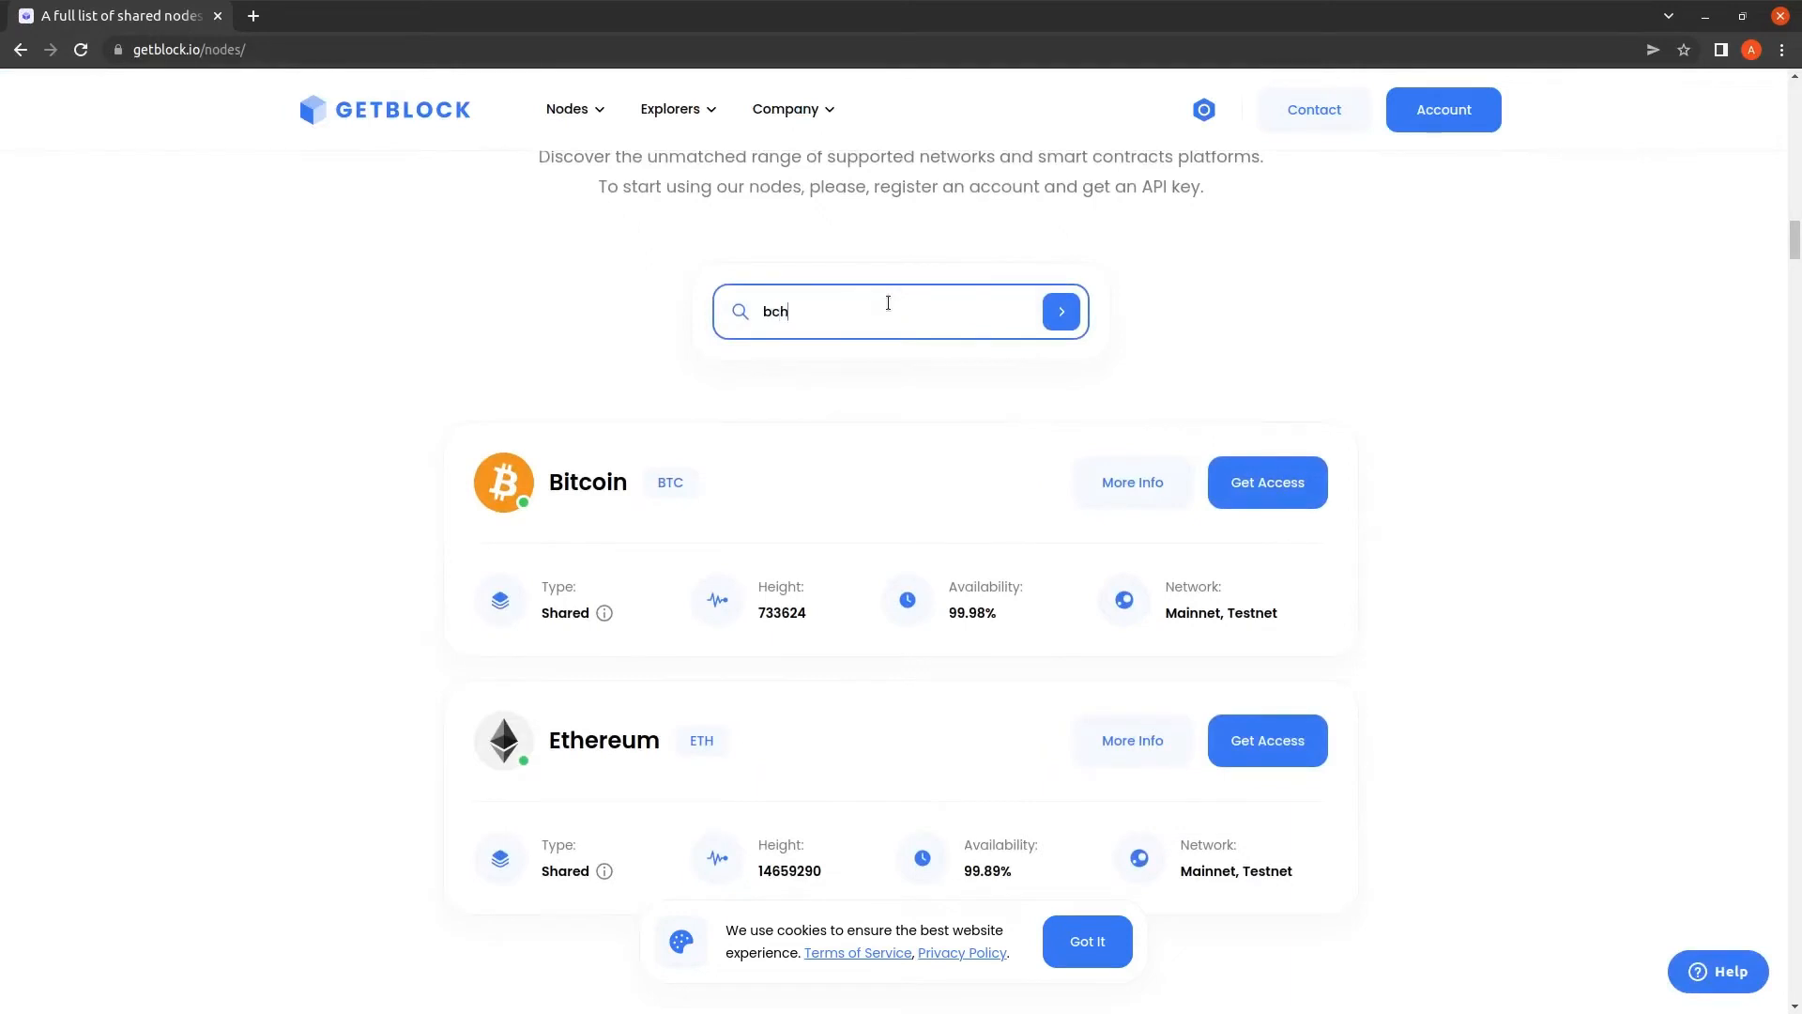
{"action": "left_click", "coordinate": [1059, 310]}
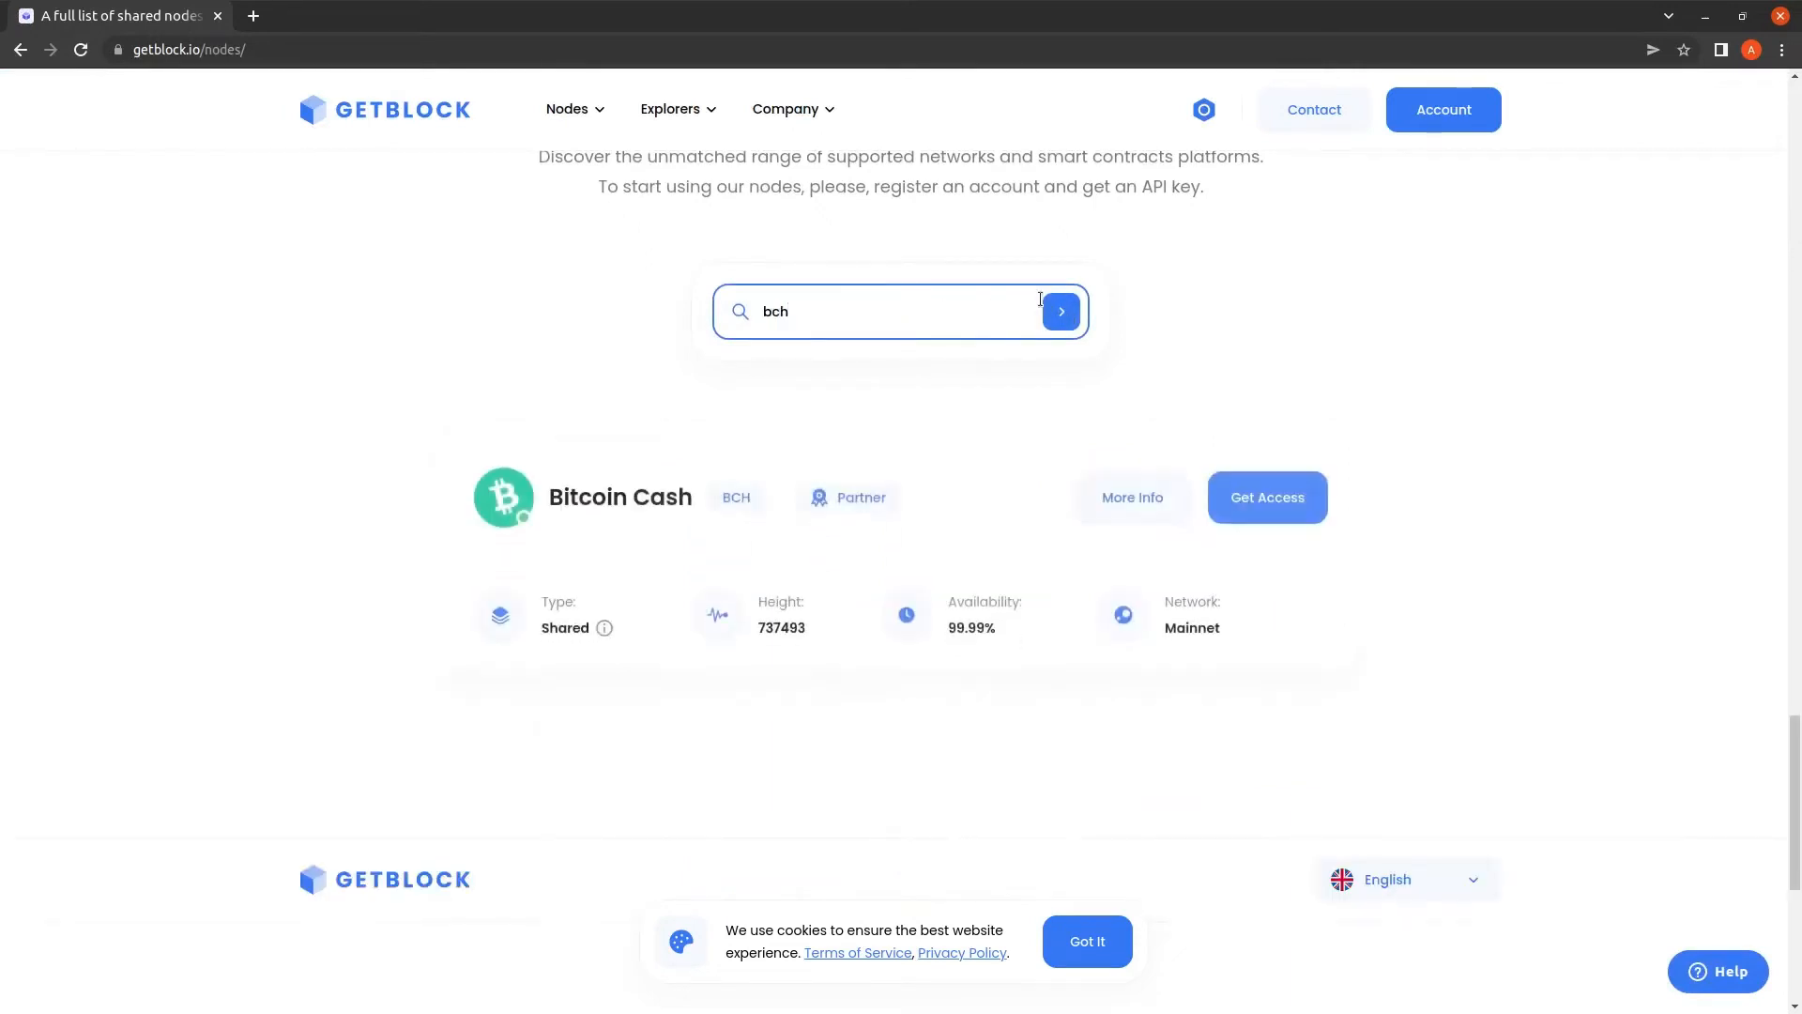
{"action": "left_click", "coordinate": [1059, 311]}
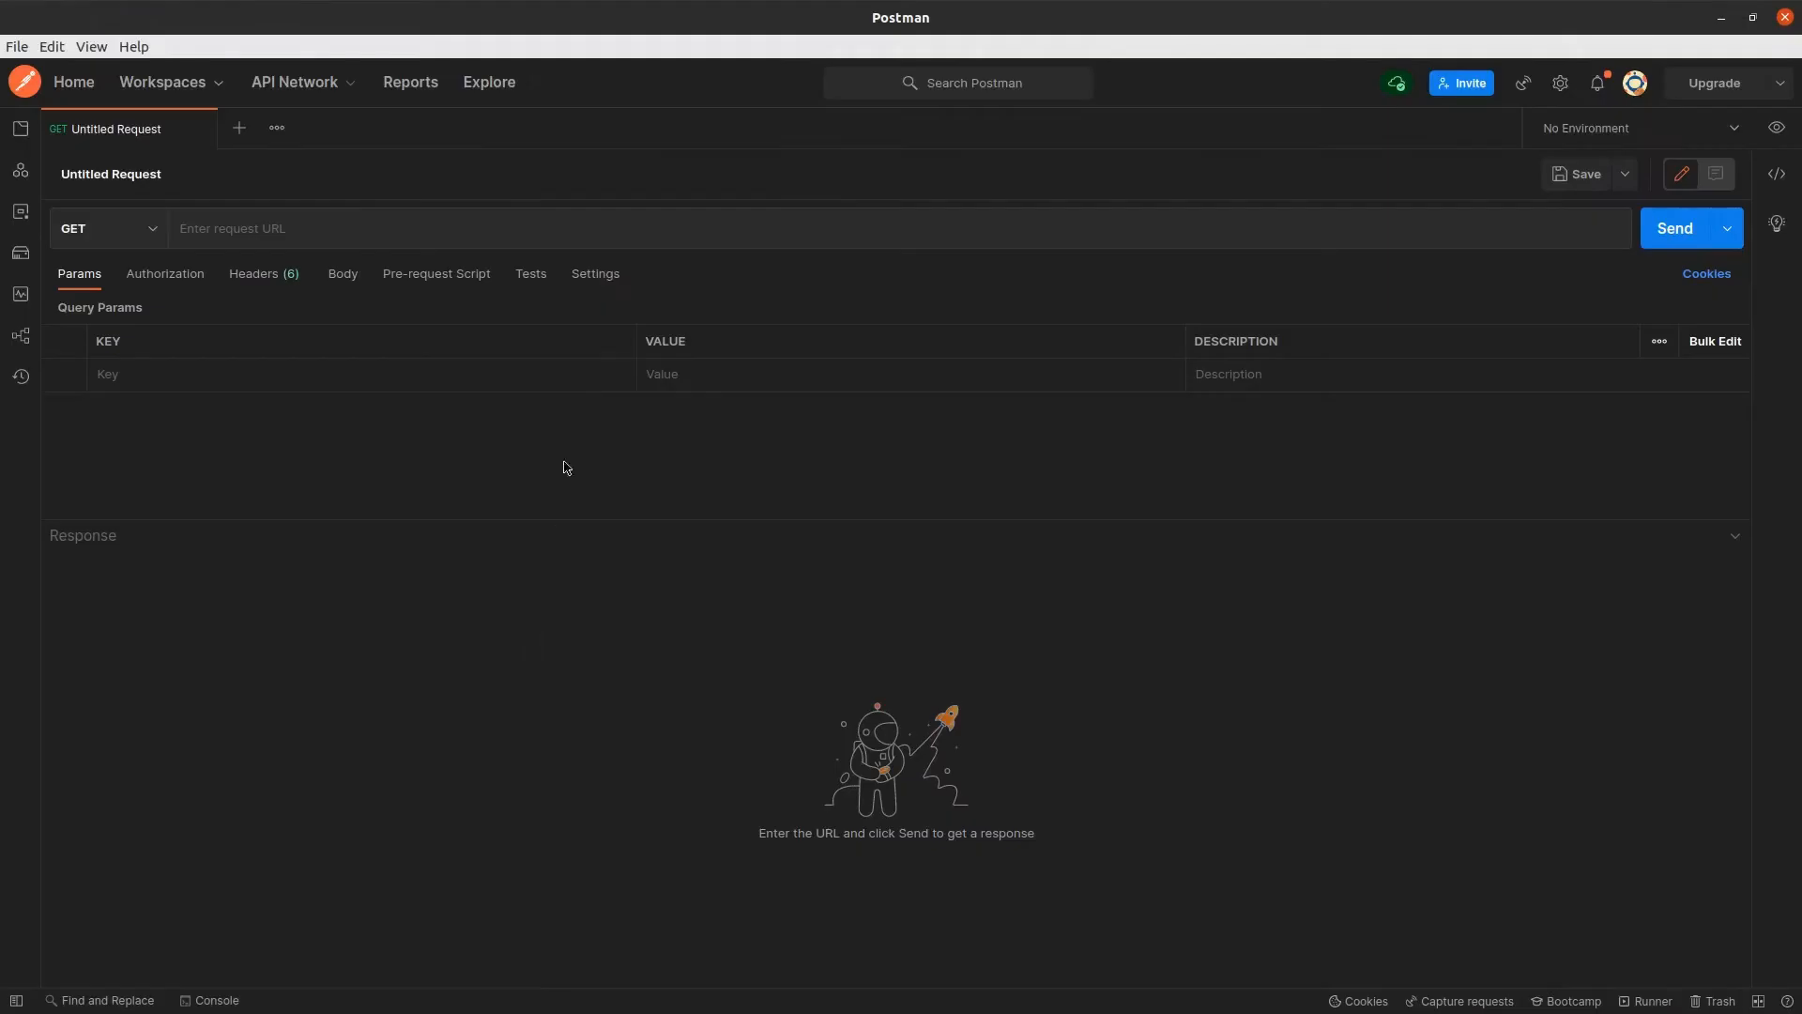
Make the request a POST to the Bitcoin Cash mainnet endpoint with an x-api-key header.
{"action": "left_click", "coordinate": [105, 229]}
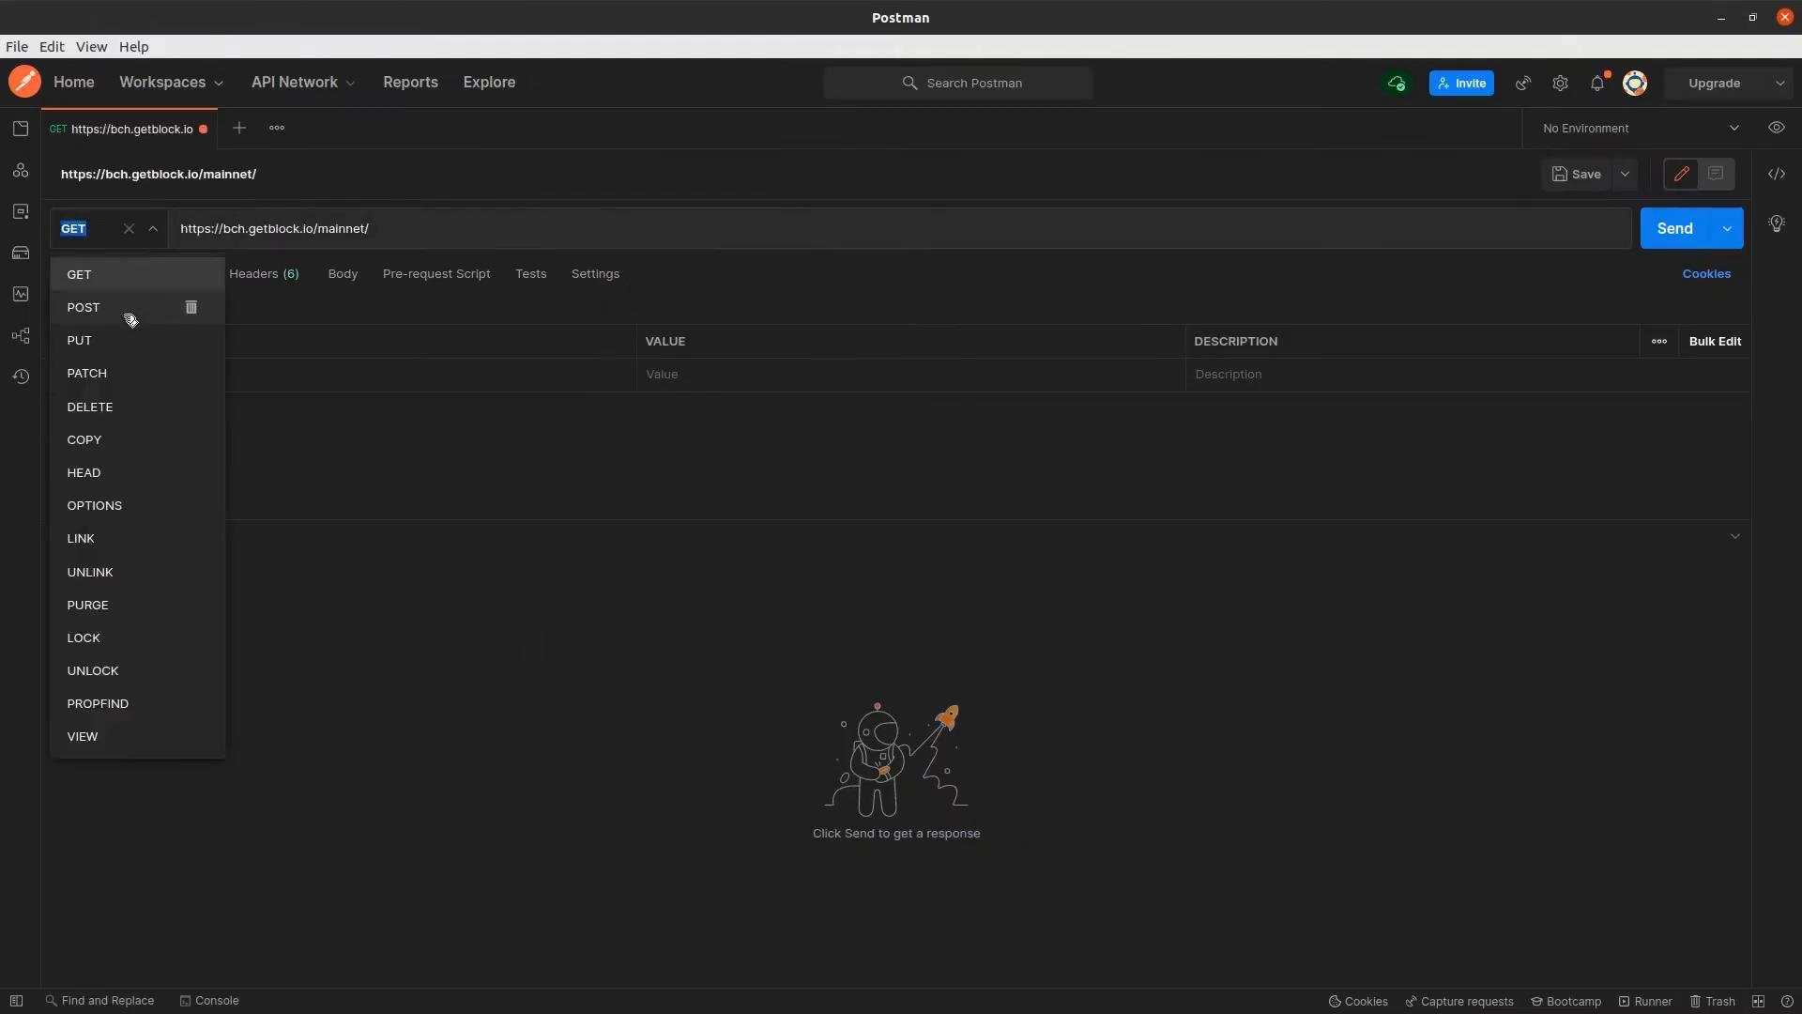
{"action": "left_click", "coordinate": [82, 306]}
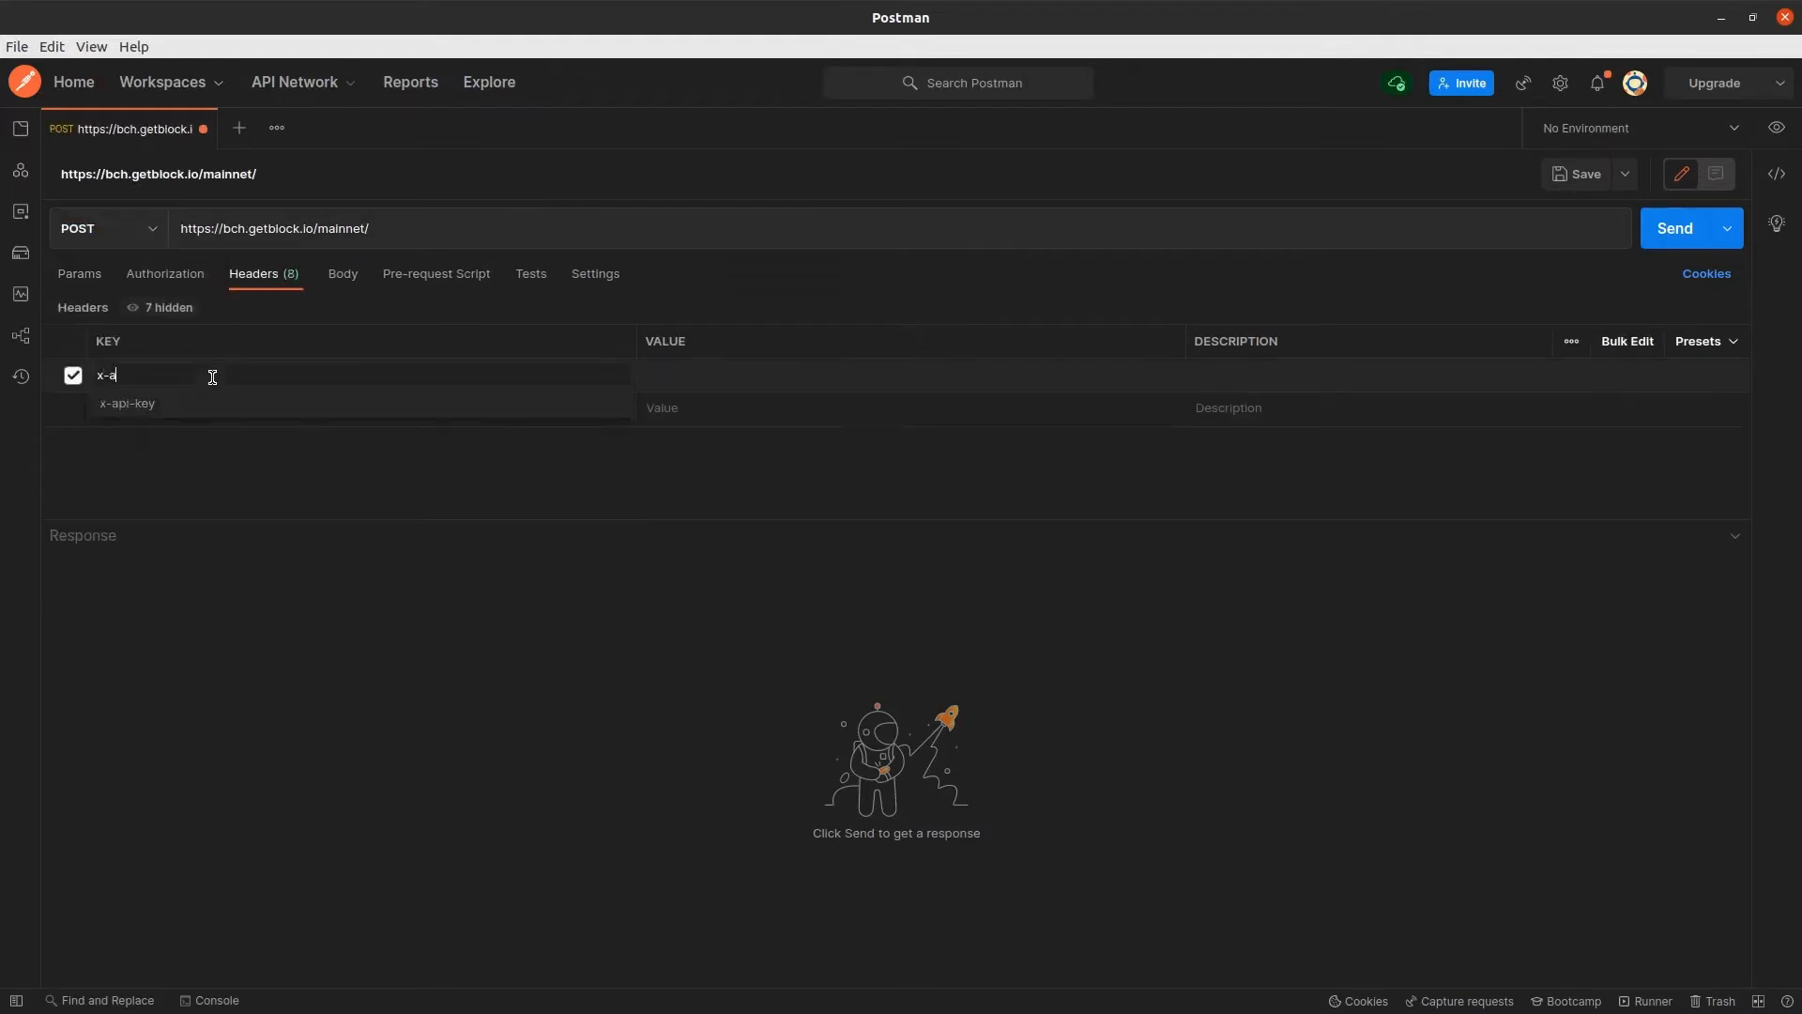
{"action": "type", "text": "pi-key"}
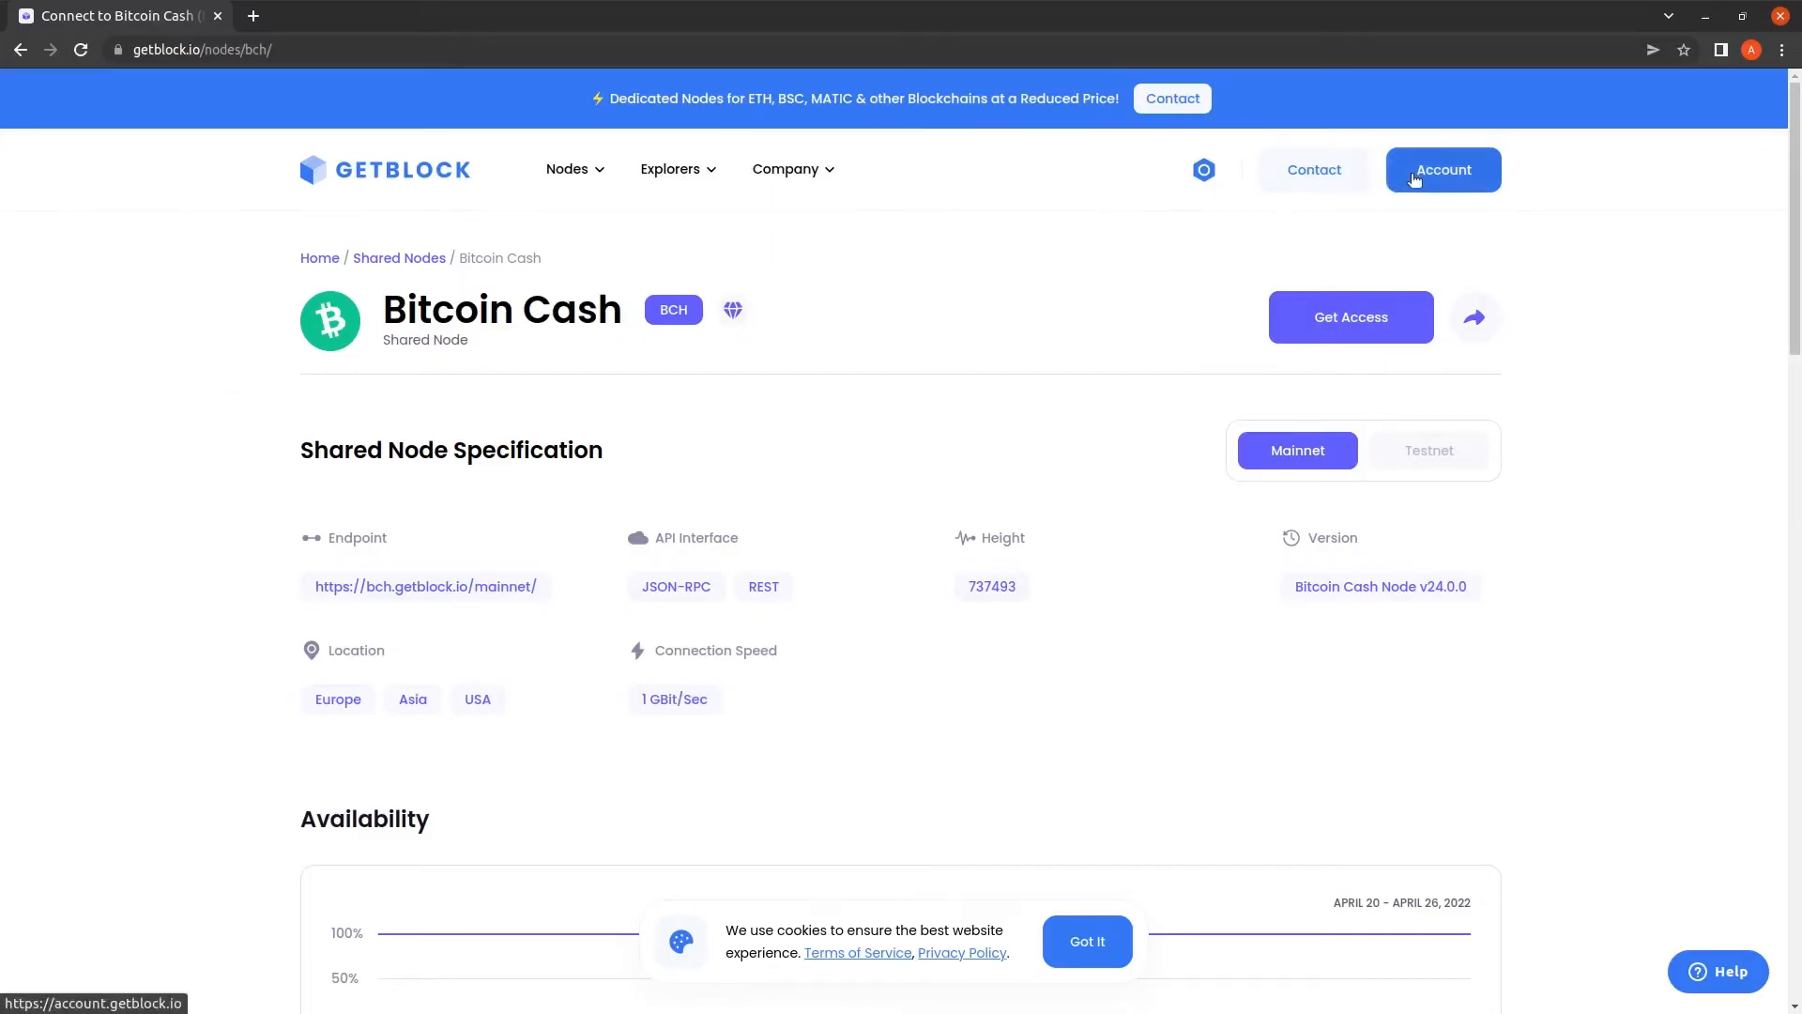
Copy the API key from the GetBlock account dashboard.
{"action": "left_click", "coordinate": [1442, 169]}
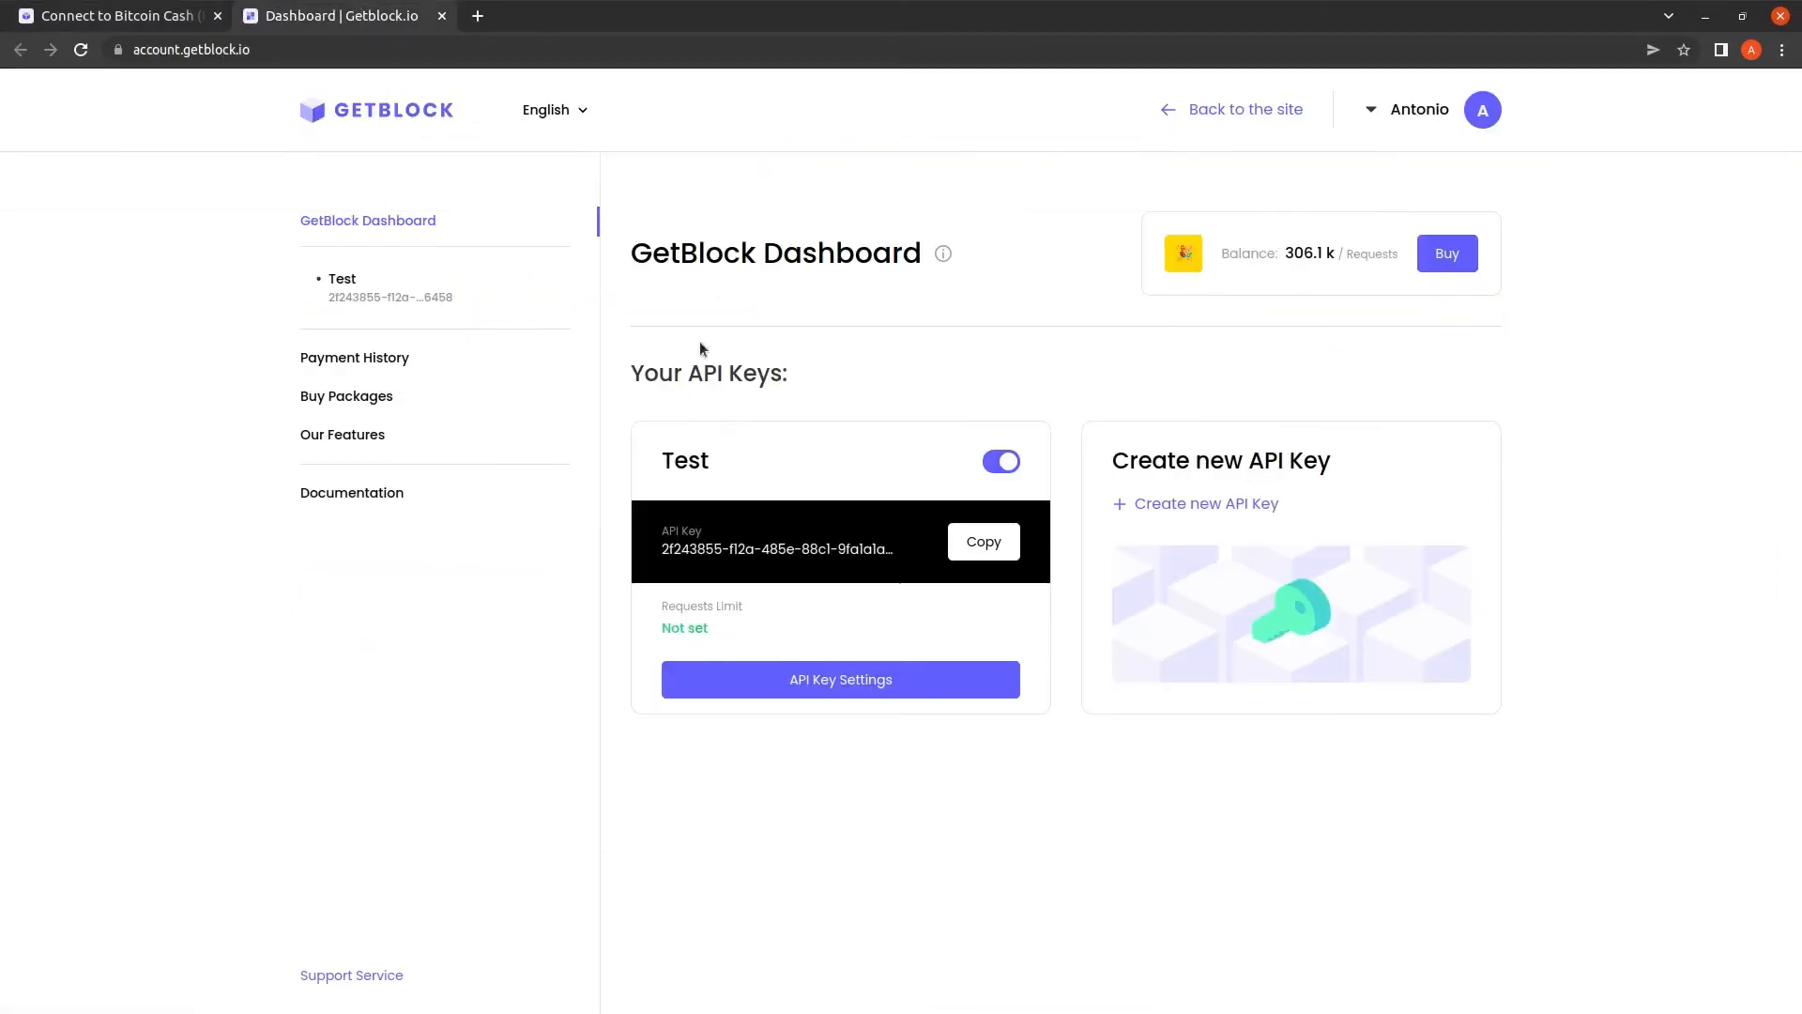
{"action": "left_click", "coordinate": [982, 540]}
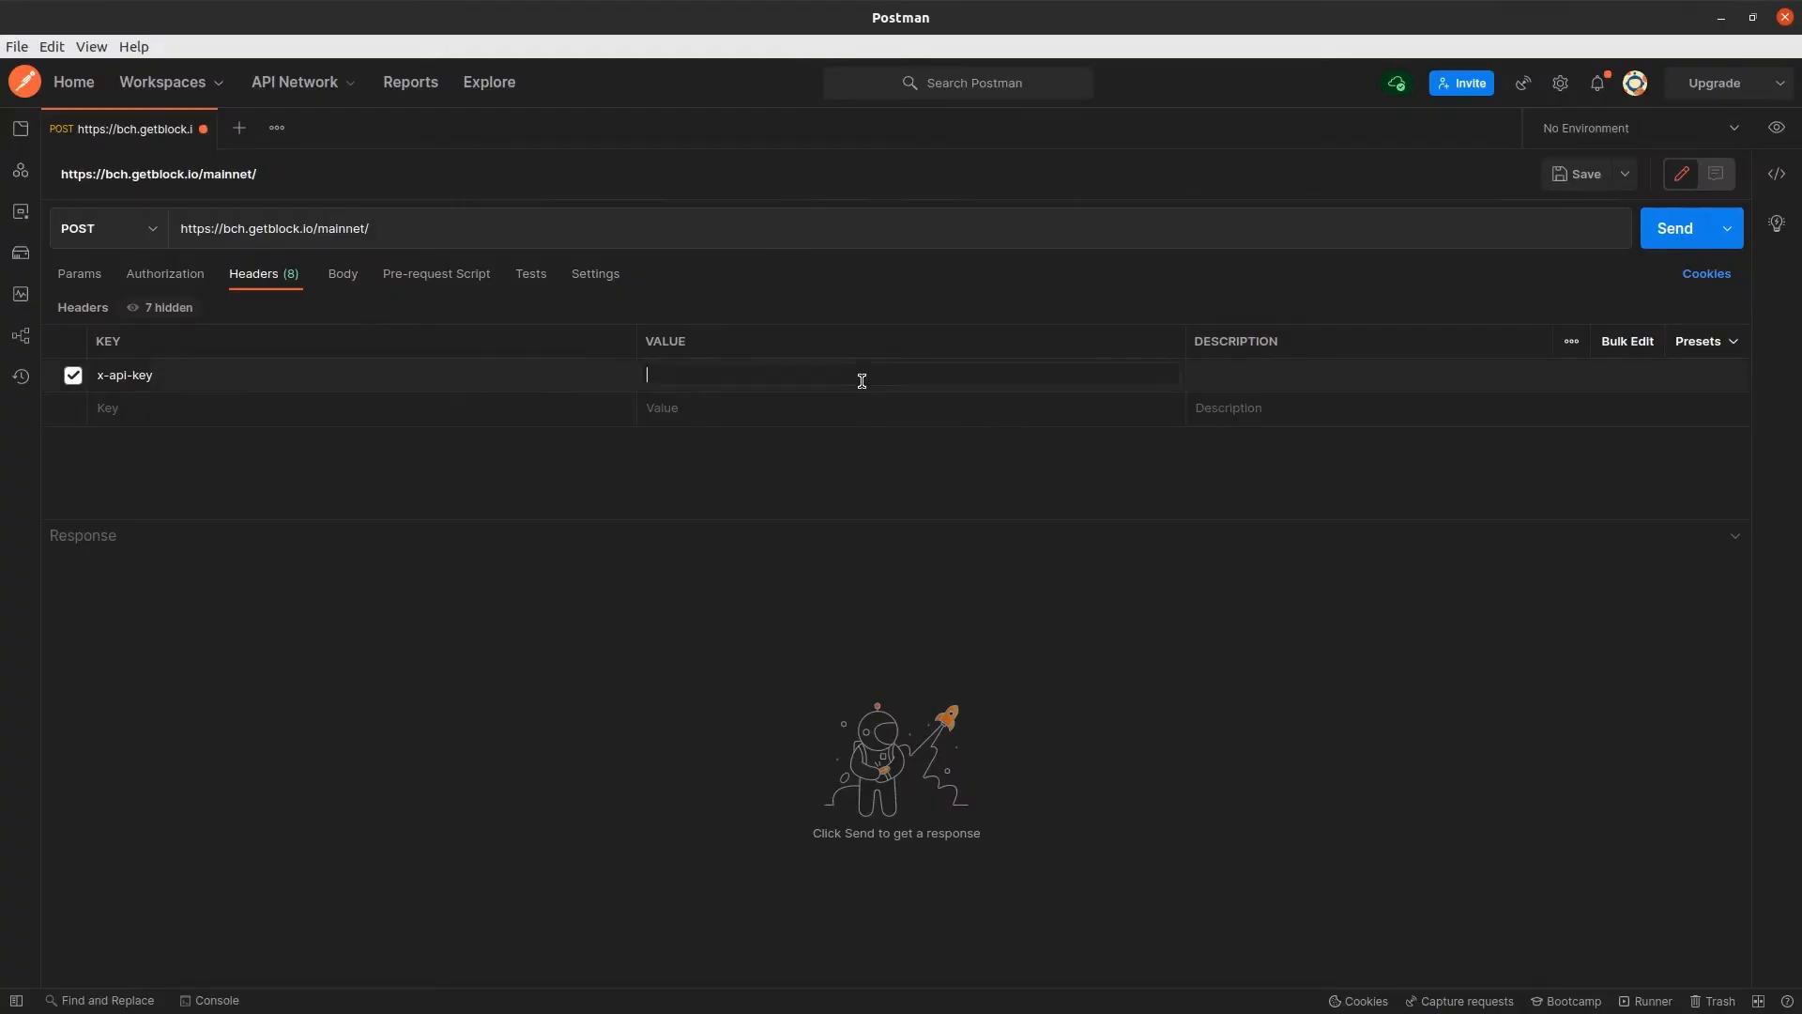
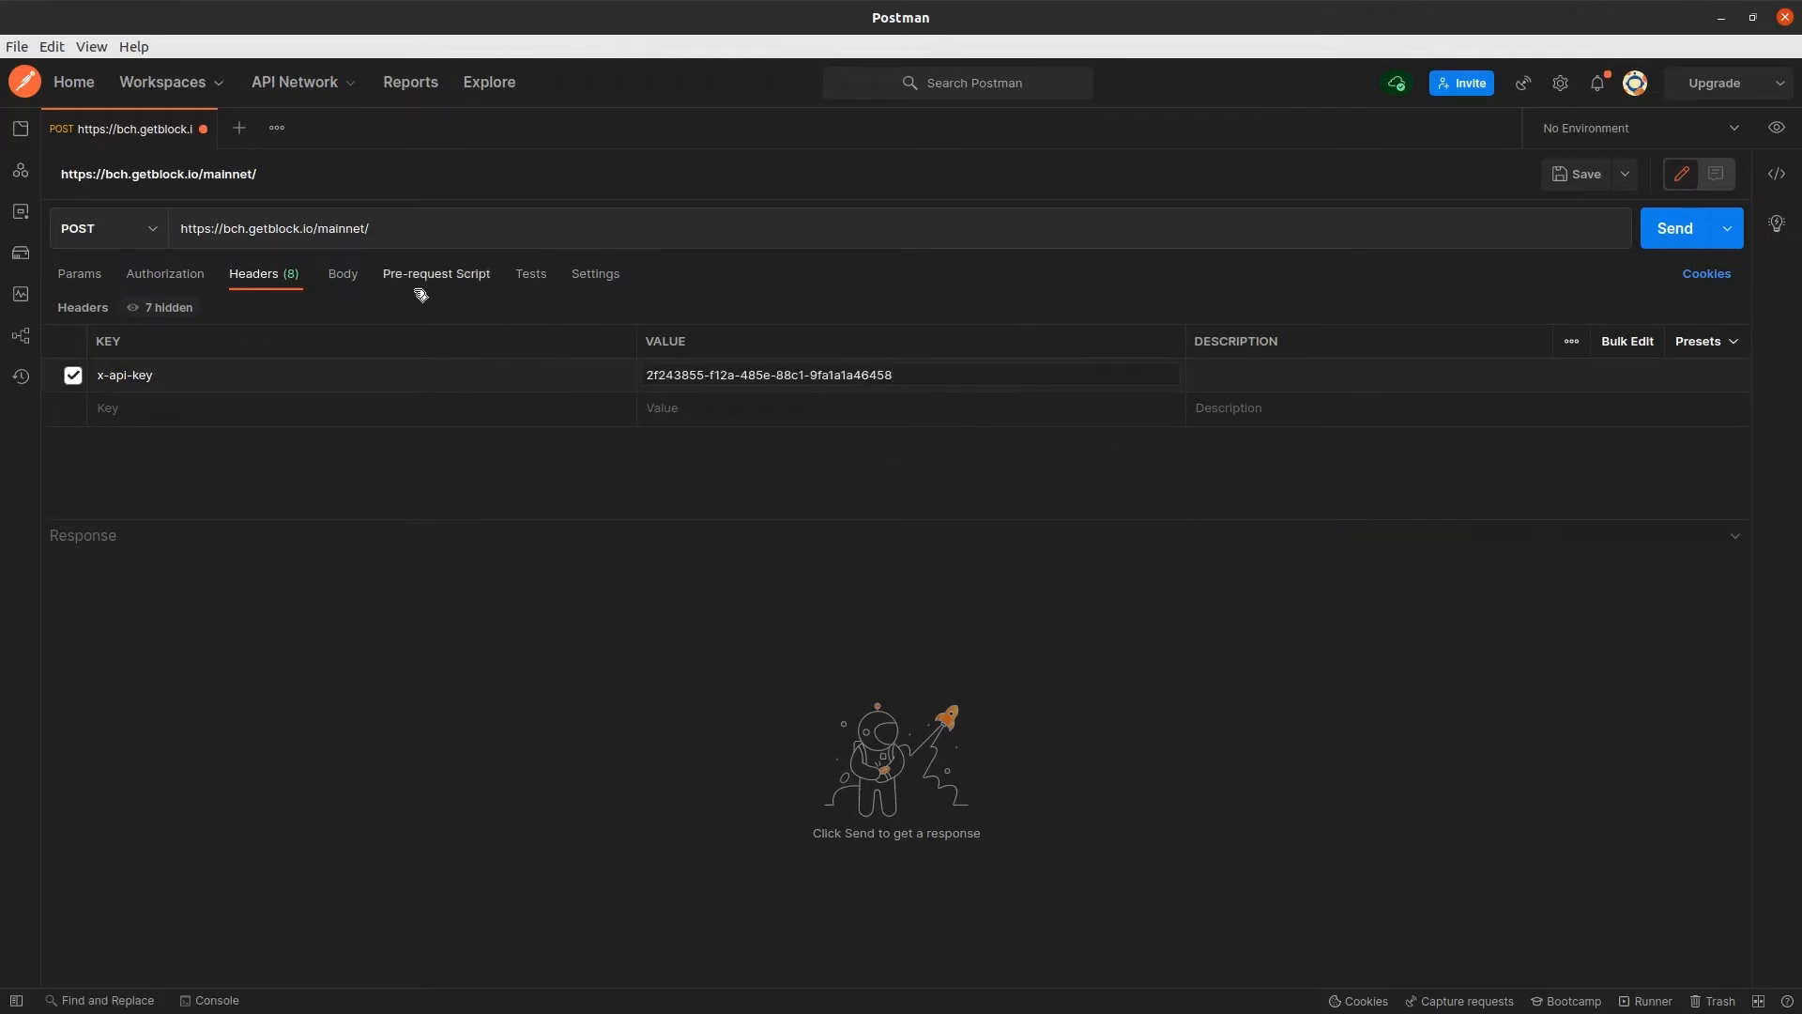
{"action": "left_click", "coordinate": [342, 274]}
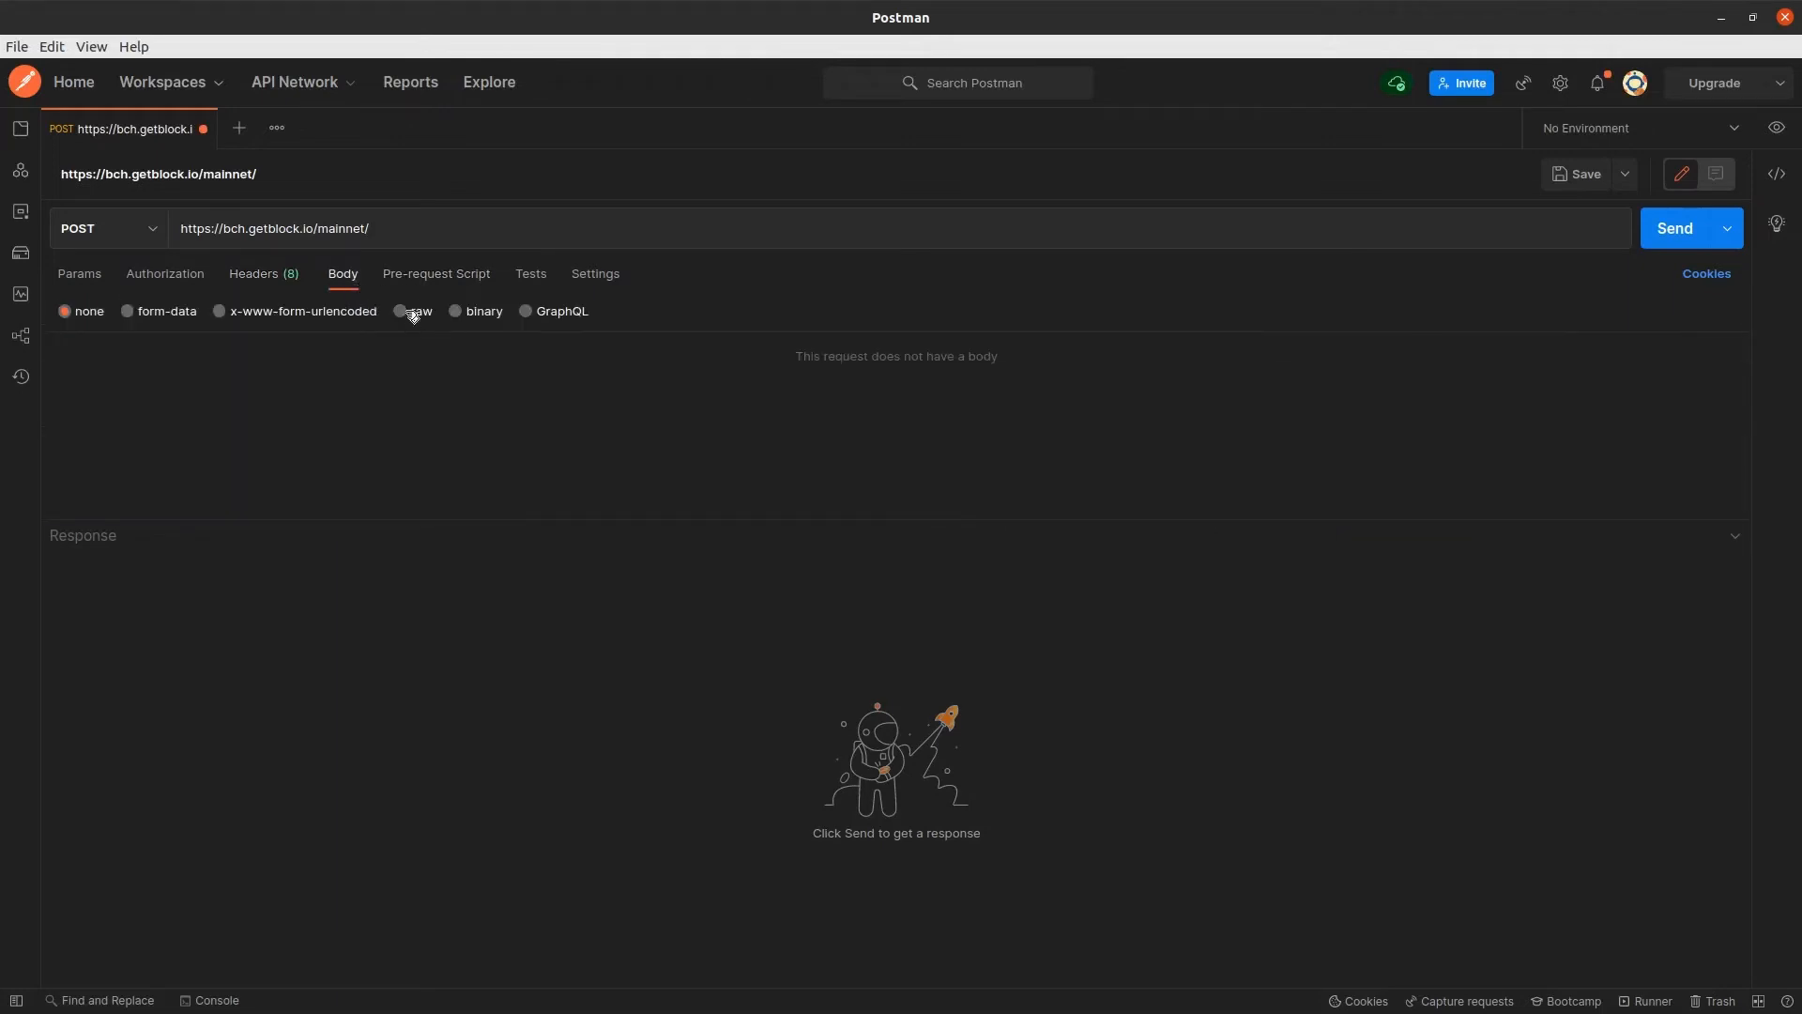
{"action": "left_click", "coordinate": [421, 312]}
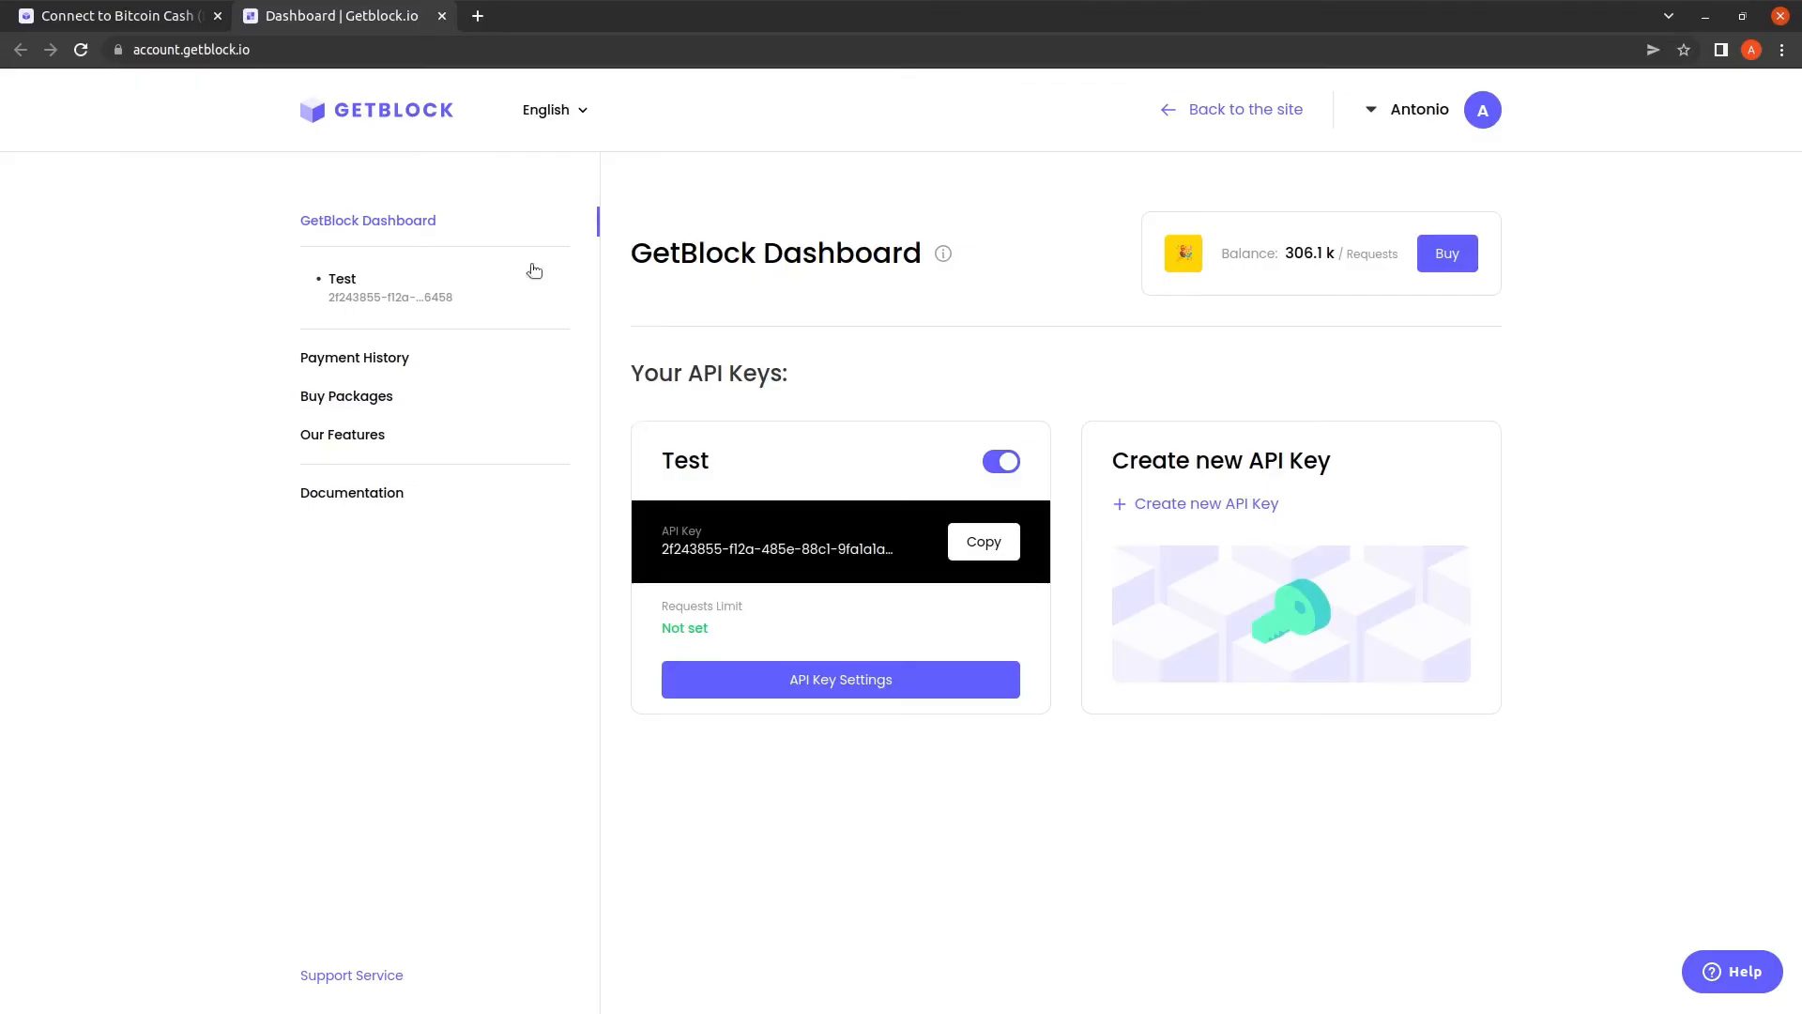
Find the getblockchaininfo example in GetBlock's Bitcoin Cash (BCH) method documentation.
{"action": "left_click", "coordinate": [114, 15]}
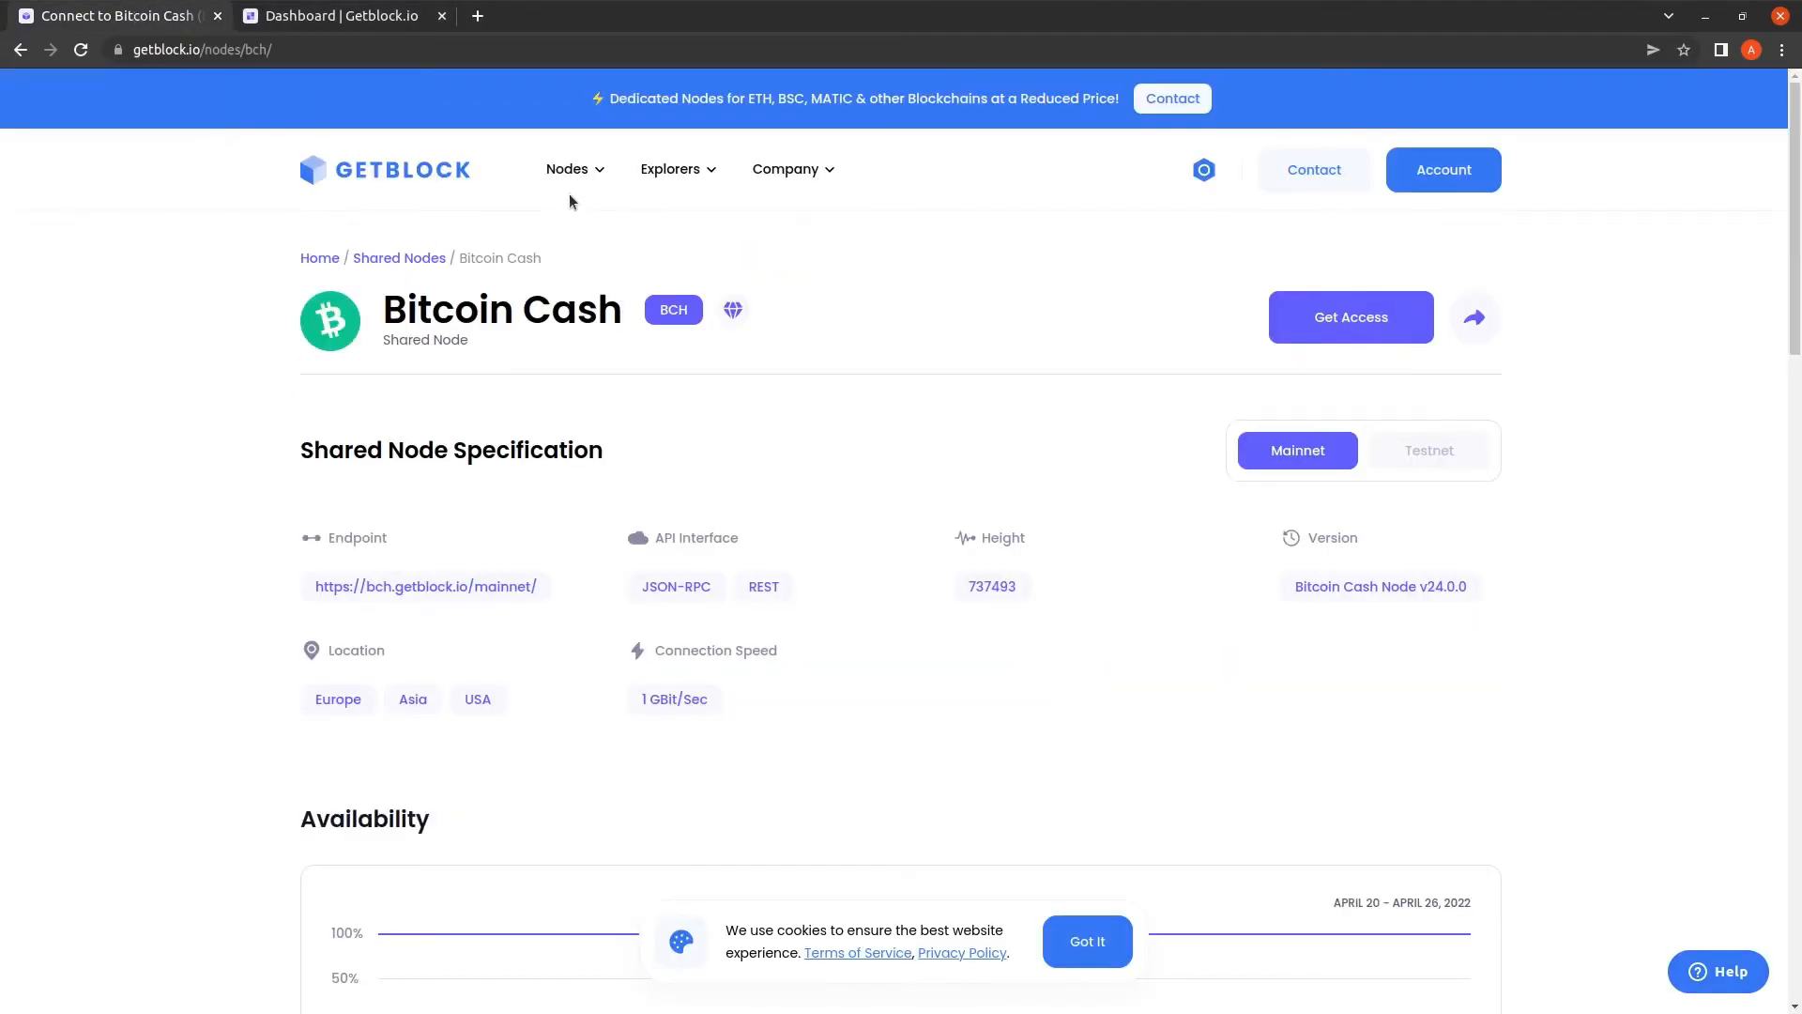
{"action": "left_click", "coordinate": [995, 439]}
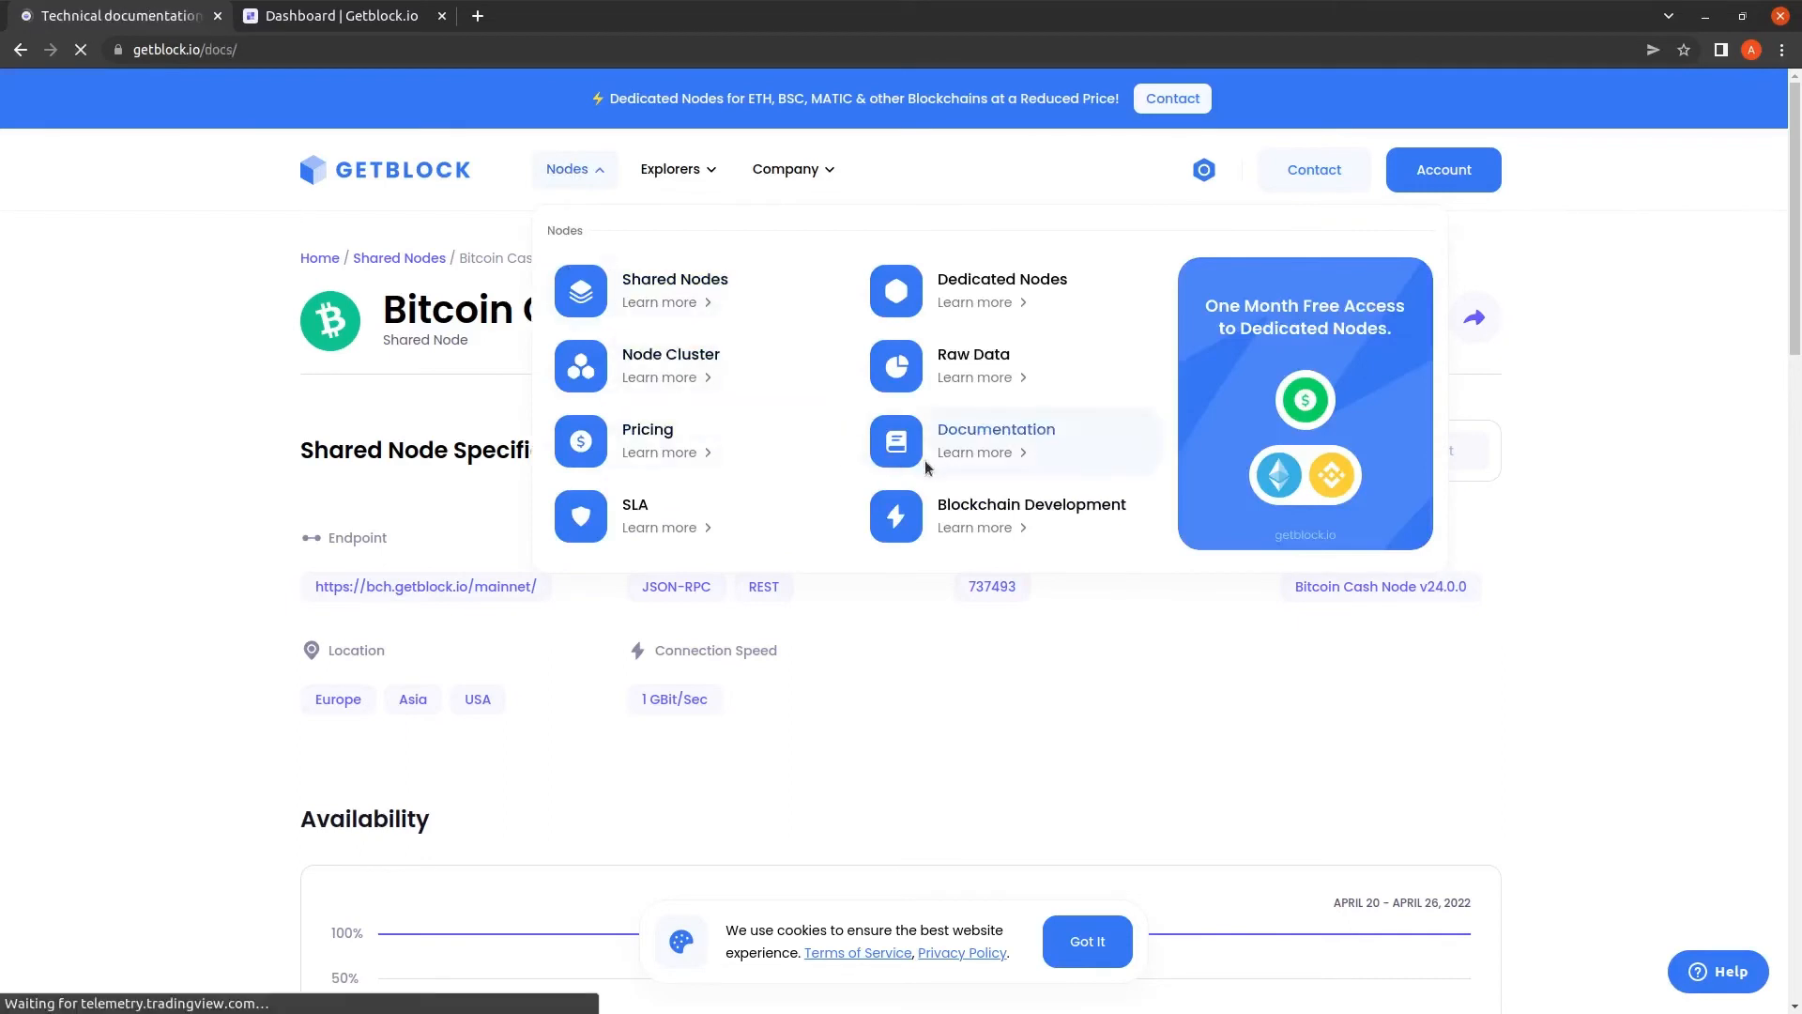
{"action": "left_click", "coordinate": [995, 439]}
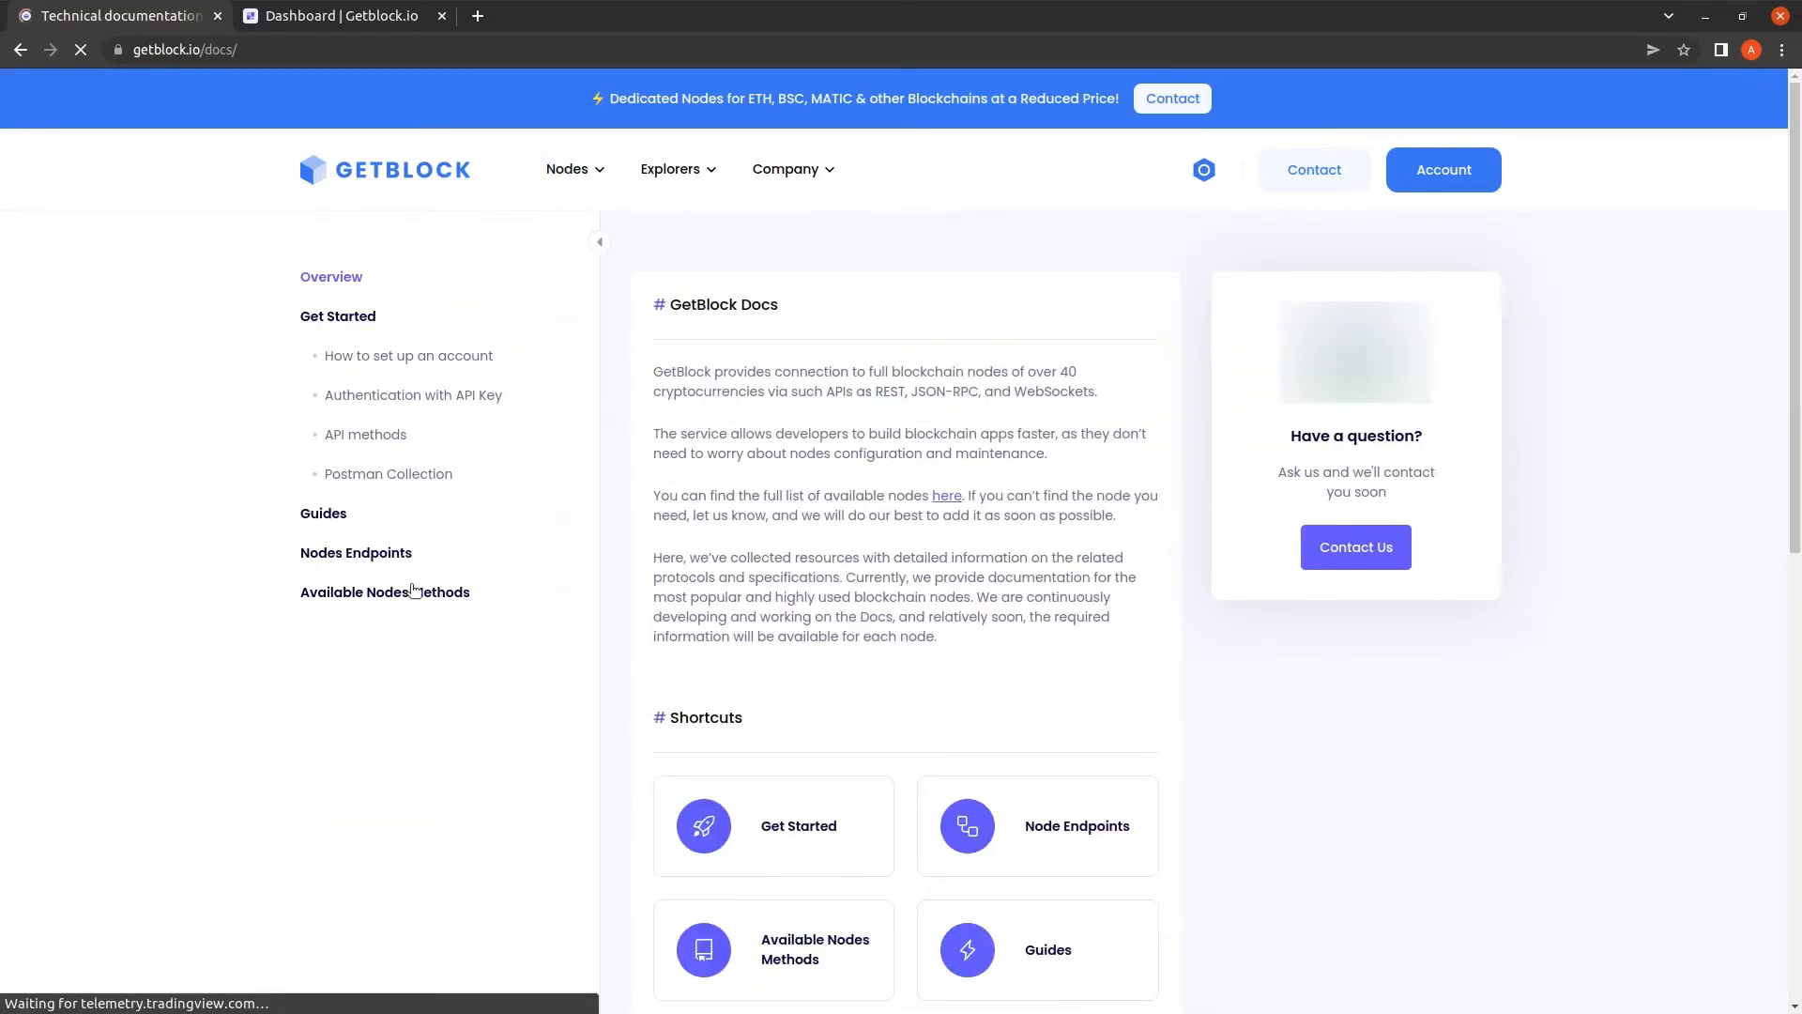
{"action": "left_click", "coordinate": [385, 591]}
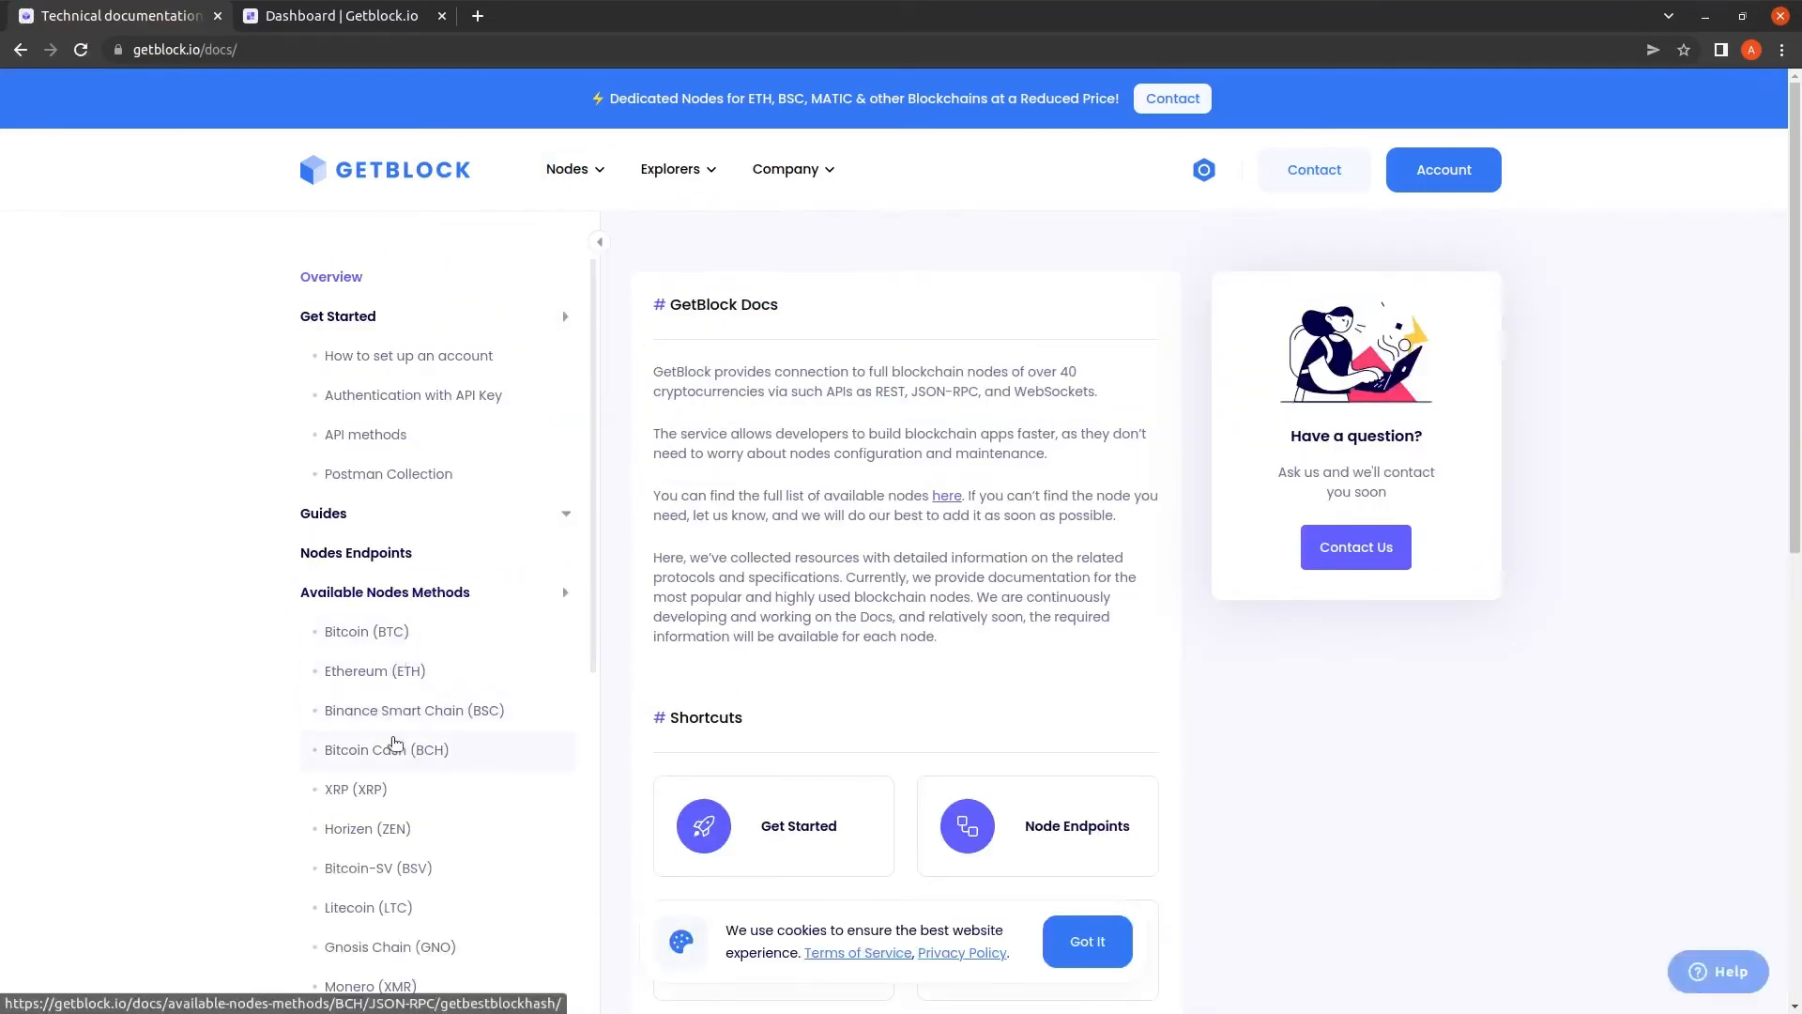
{"action": "left_click", "coordinate": [386, 749]}
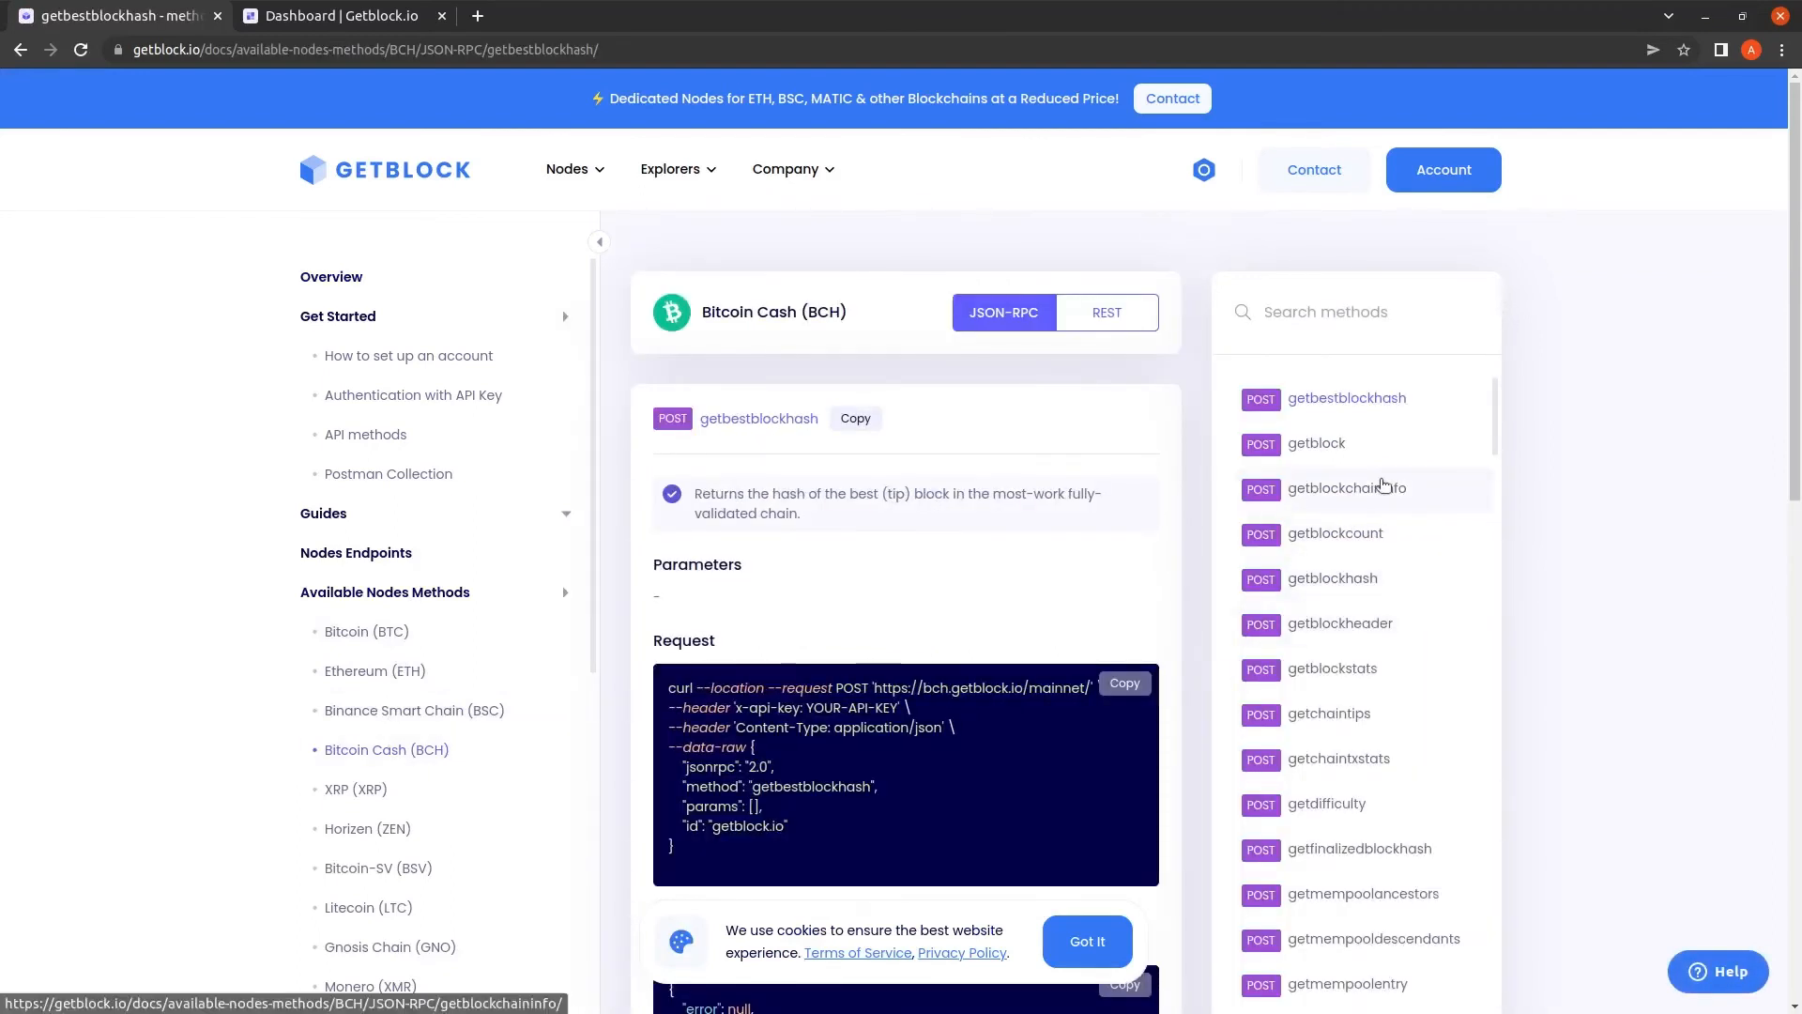
{"action": "left_click", "coordinate": [1346, 488]}
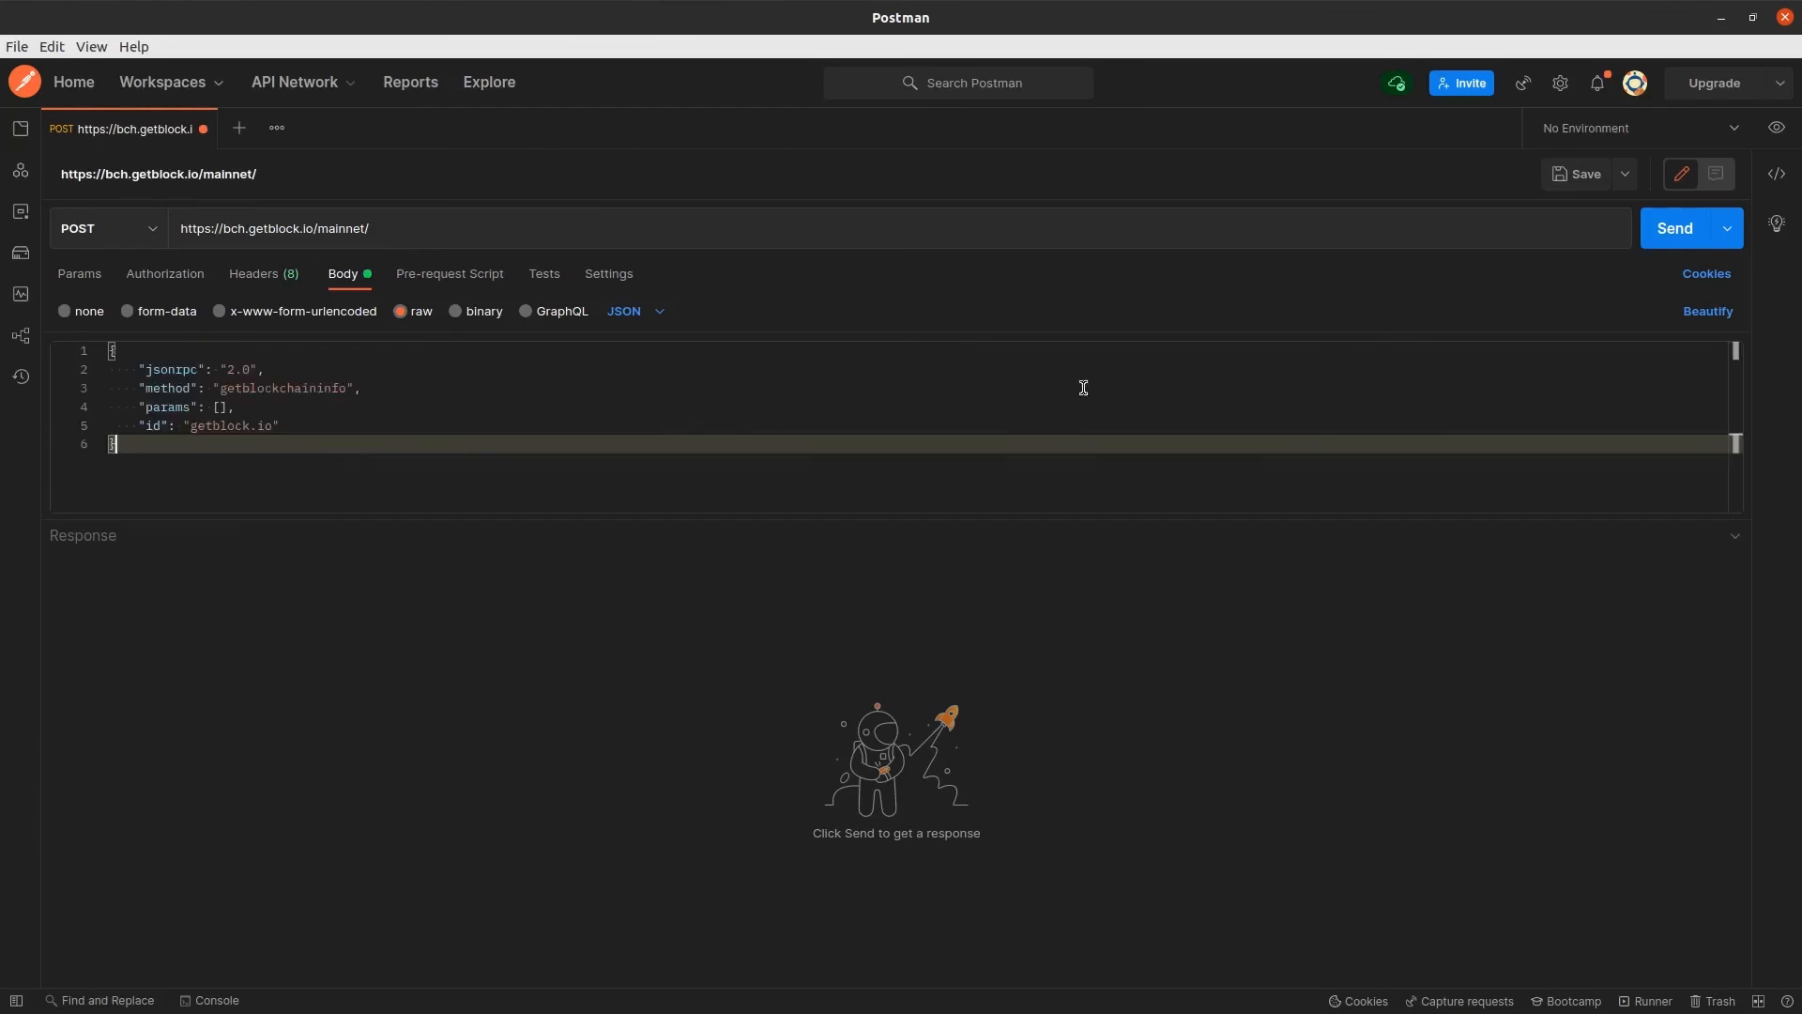
Send the getblockchaininfo request and get a 200 OK response showing 737493 blocks.
{"action": "left_click", "coordinate": [1673, 227]}
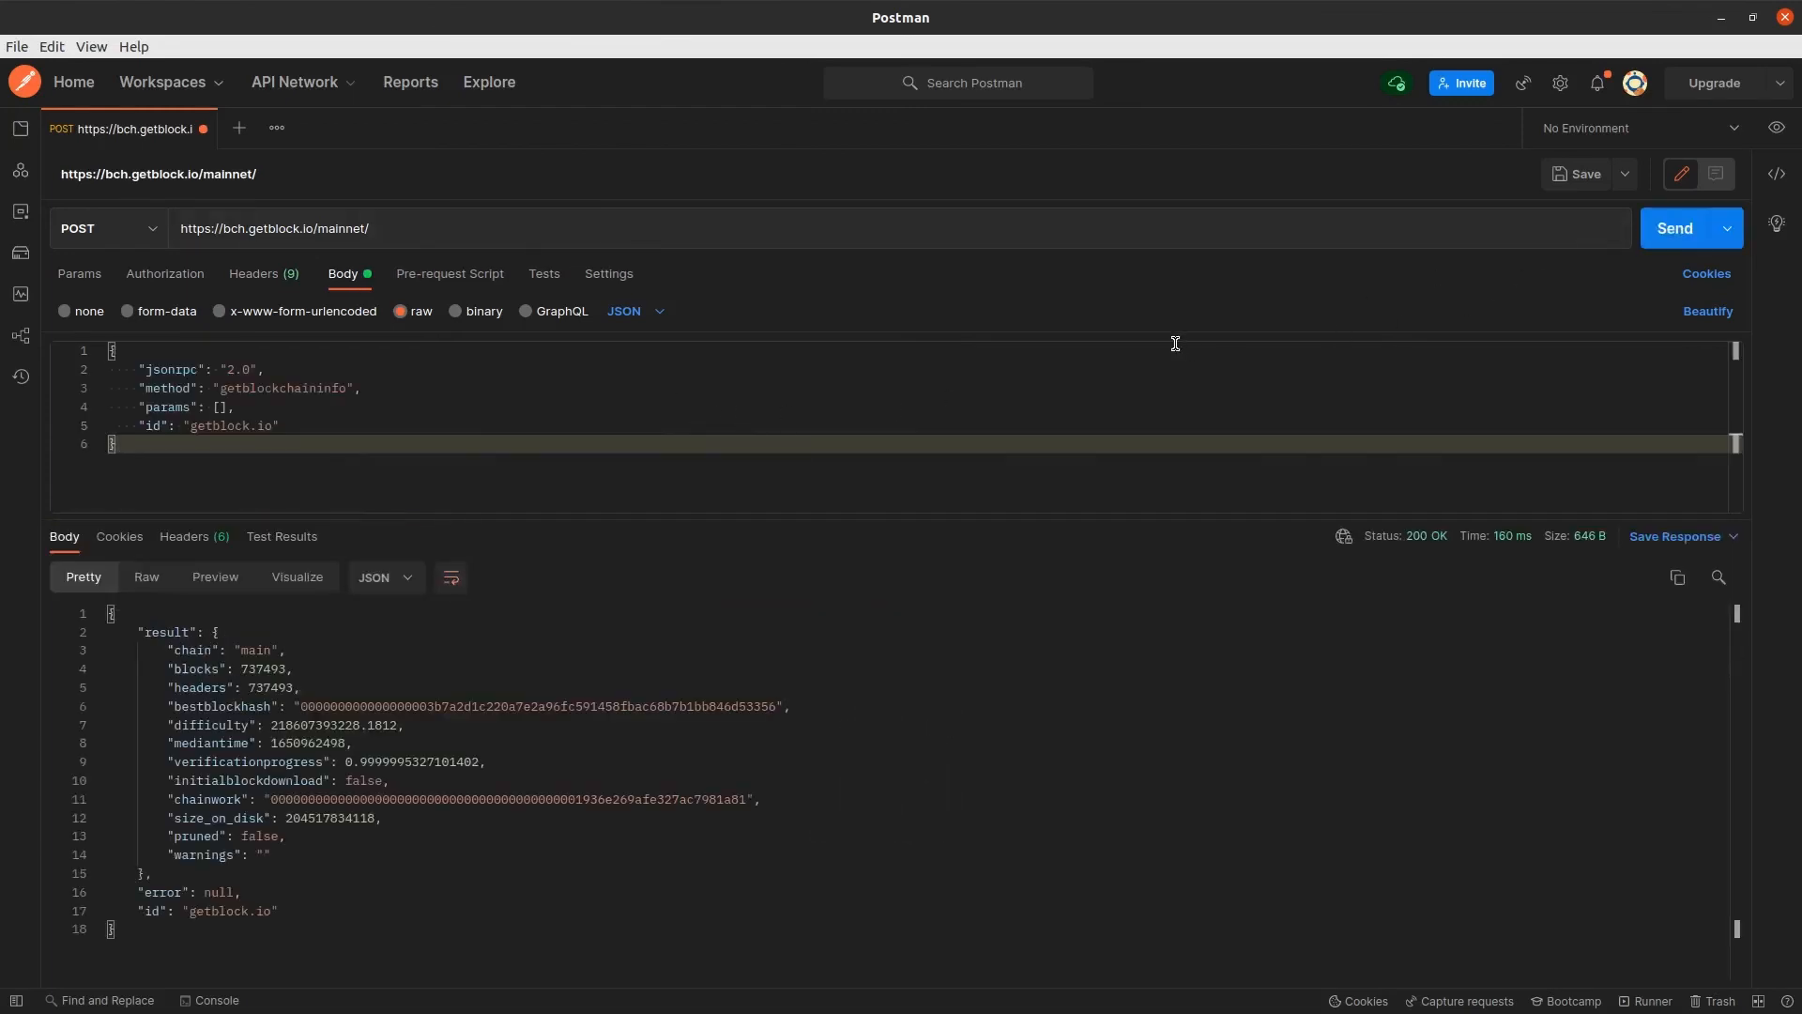
{"action": "mouse_move", "coordinate": [1038, 575]}
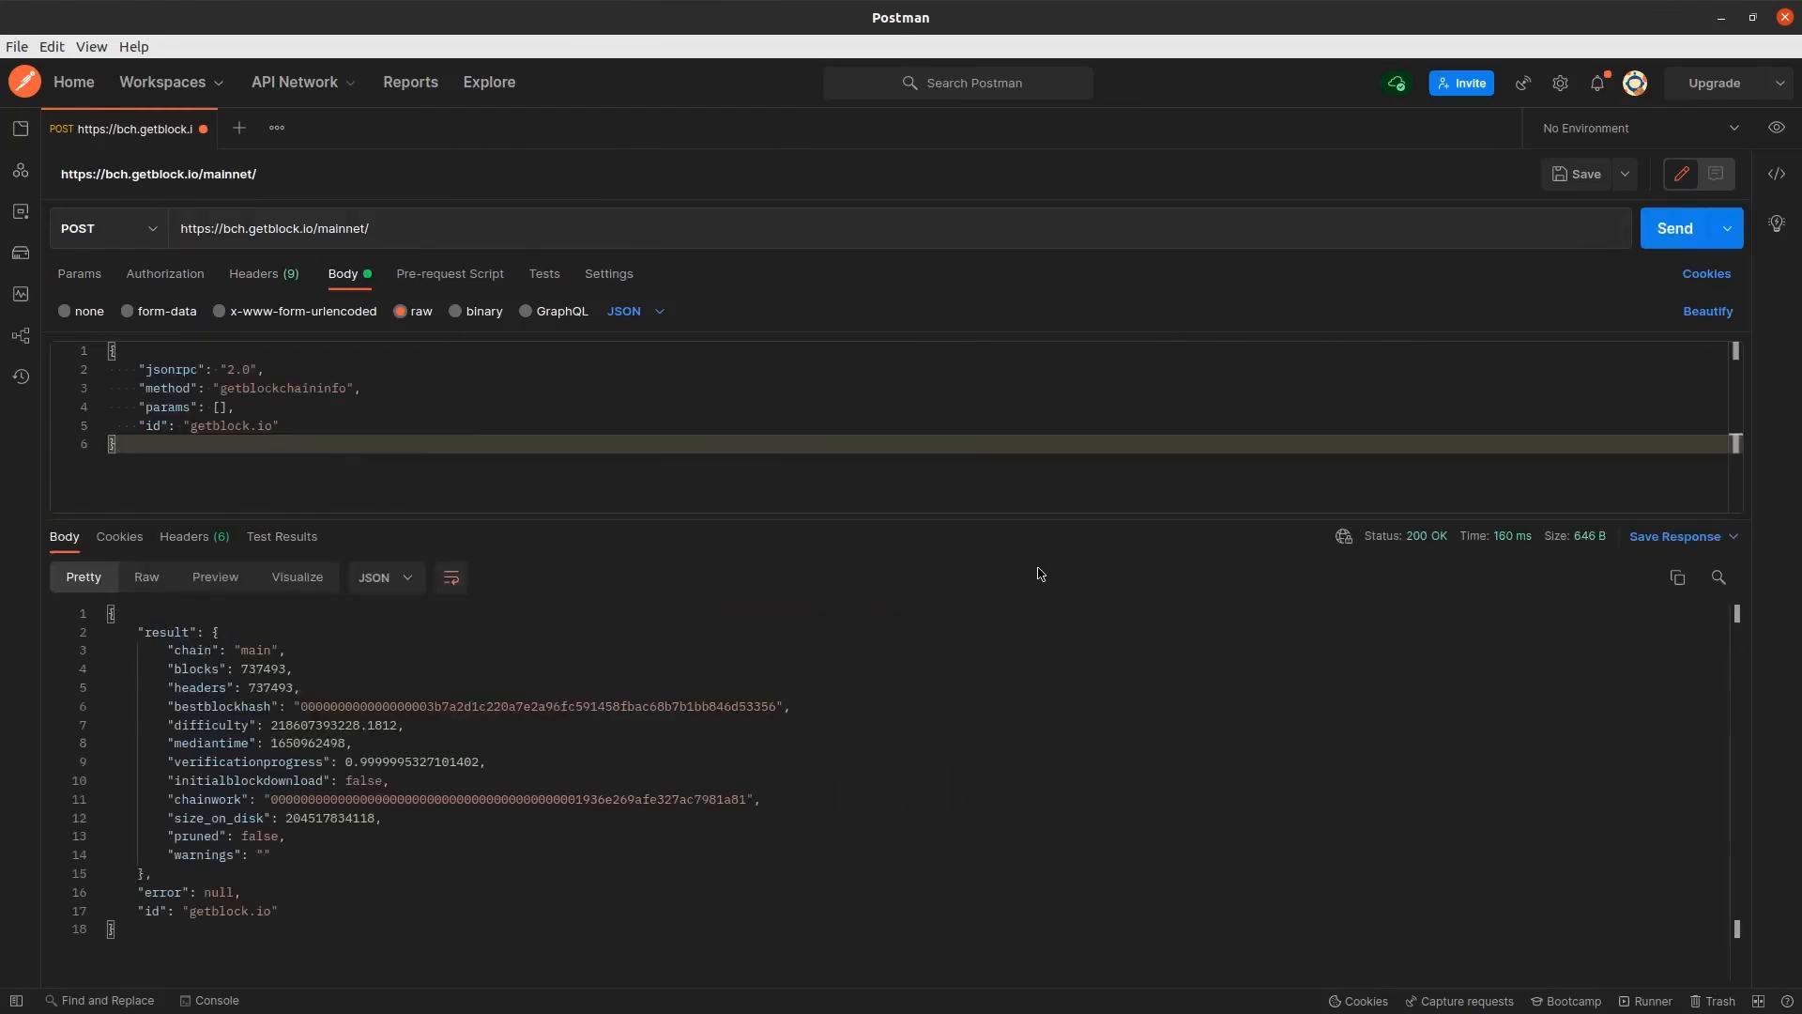